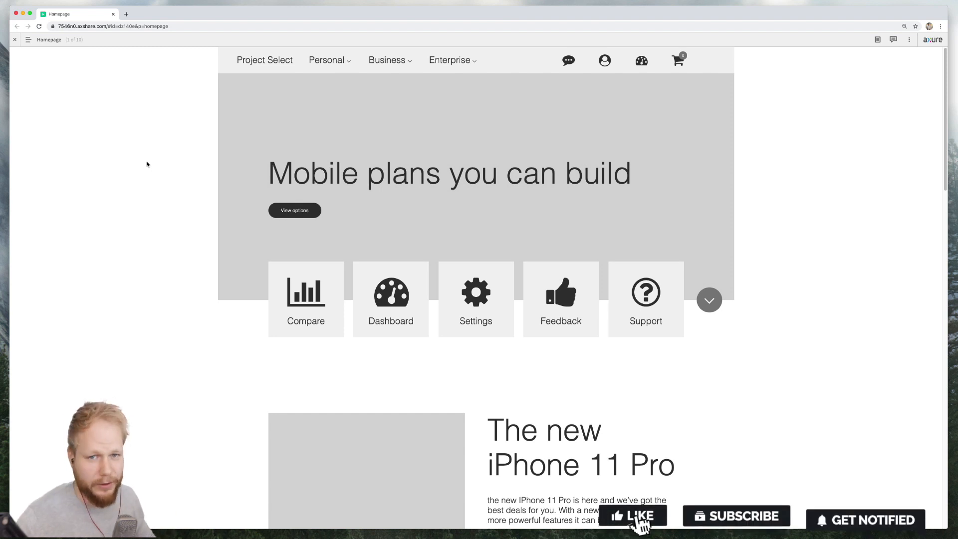
- Show the prototype's page list pane next to the Homepage wireframe
click(632, 515)
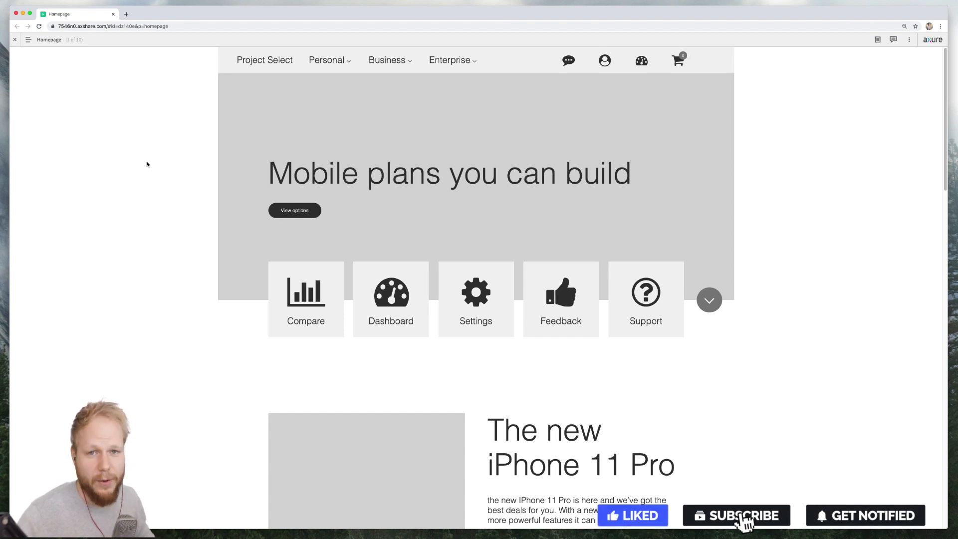
click(737, 515)
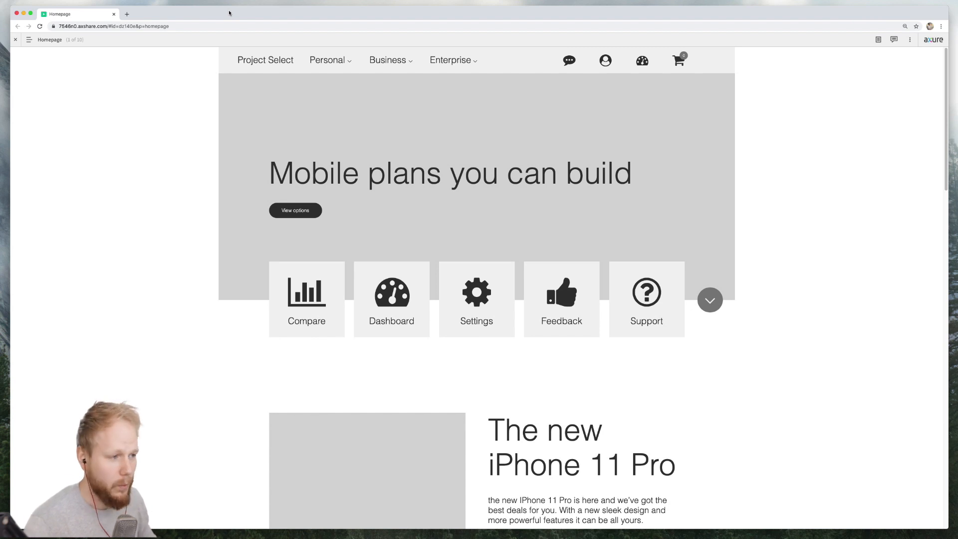
mouse_move(173, 160)
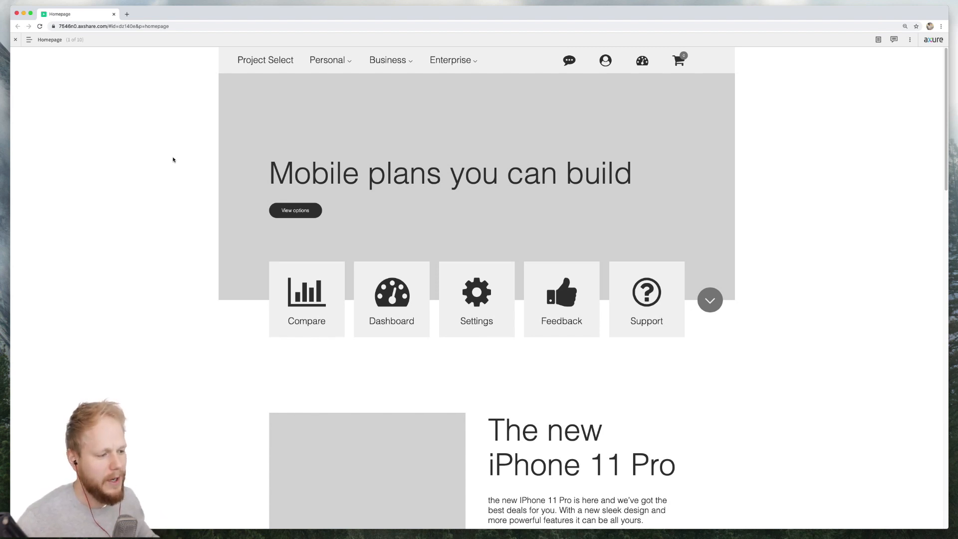
mouse_move(181, 216)
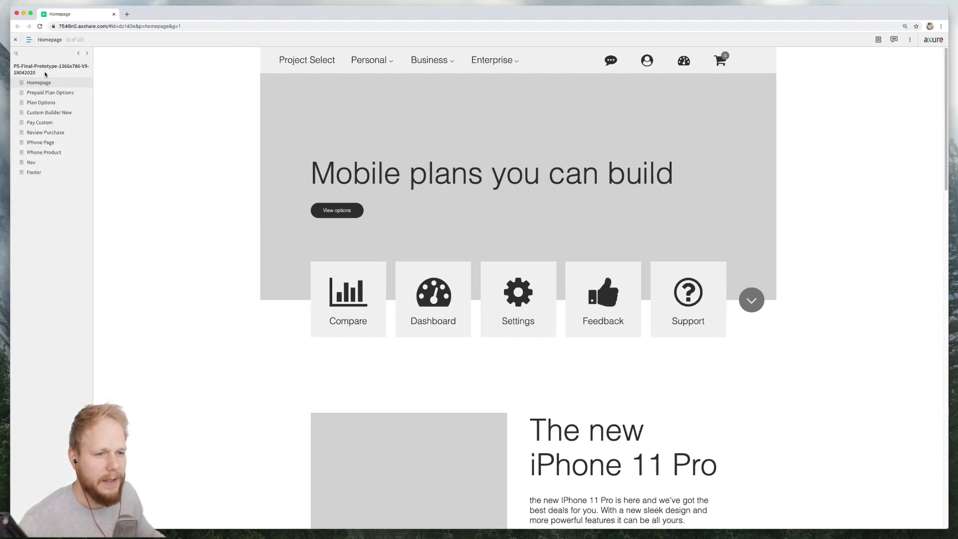
mouse_move(40, 154)
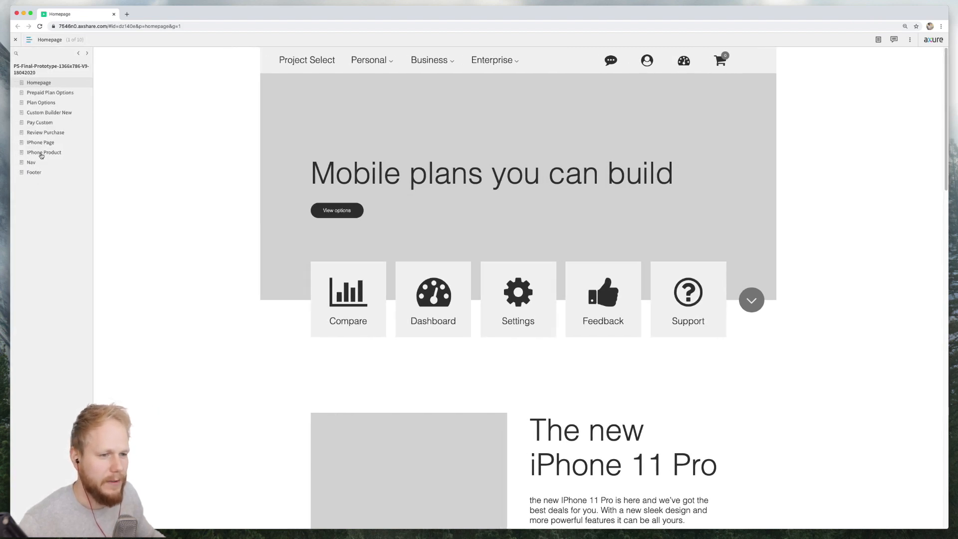
click(31, 162)
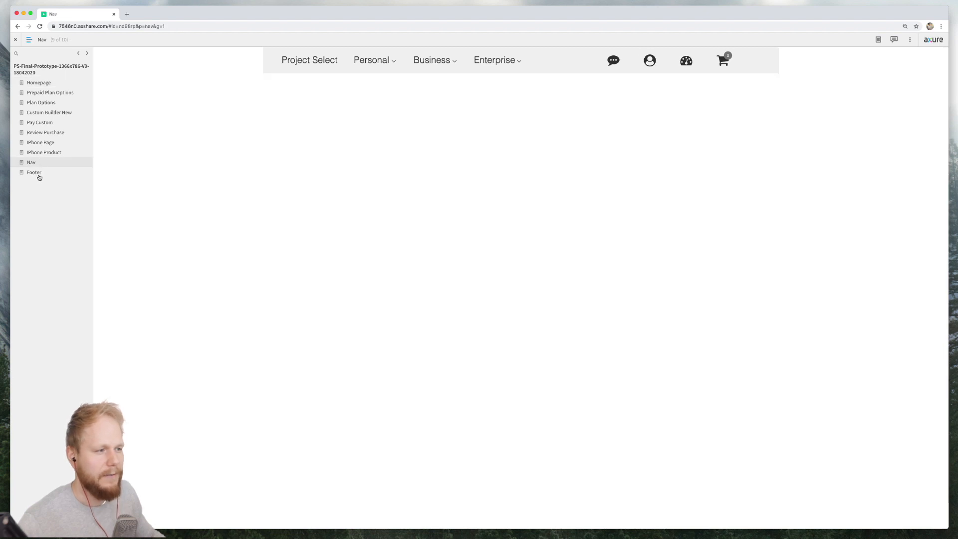
click(34, 172)
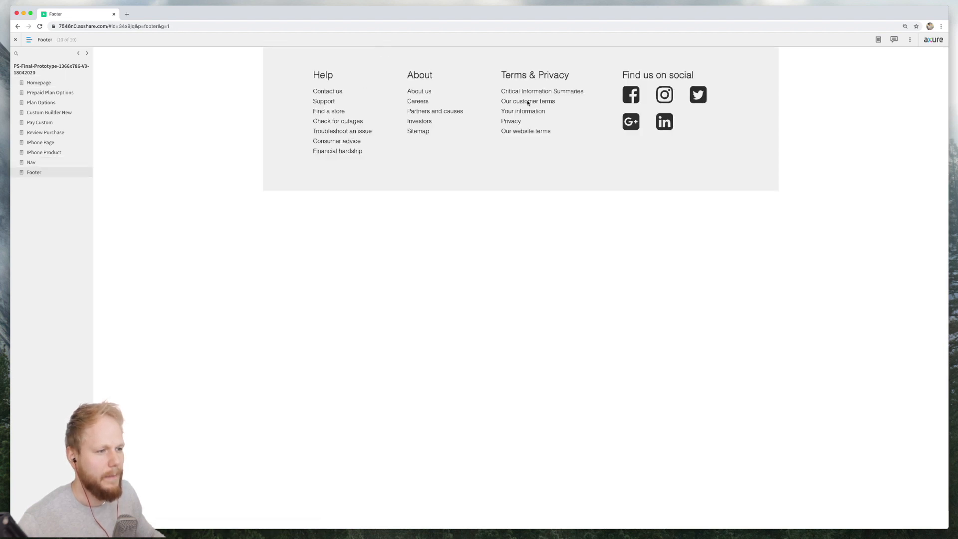
click(31, 161)
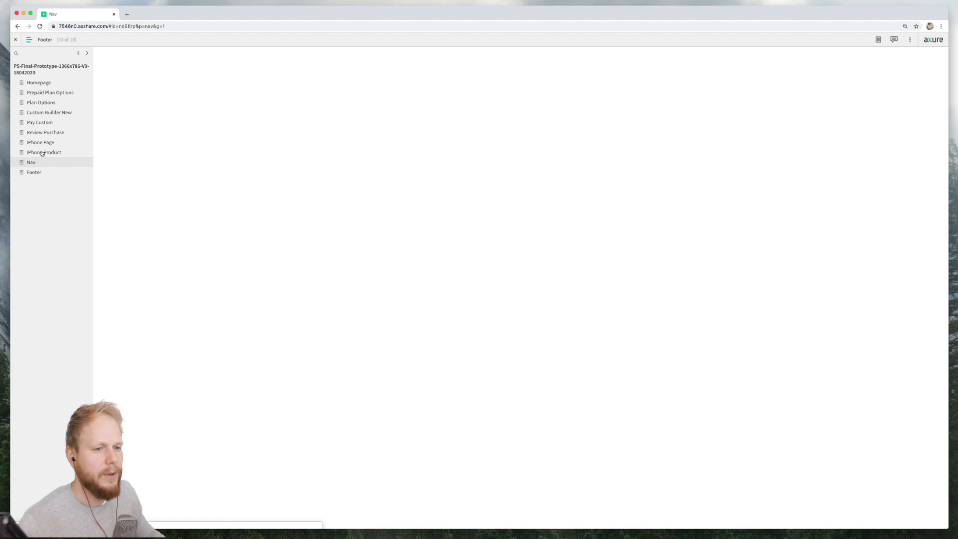
click(31, 161)
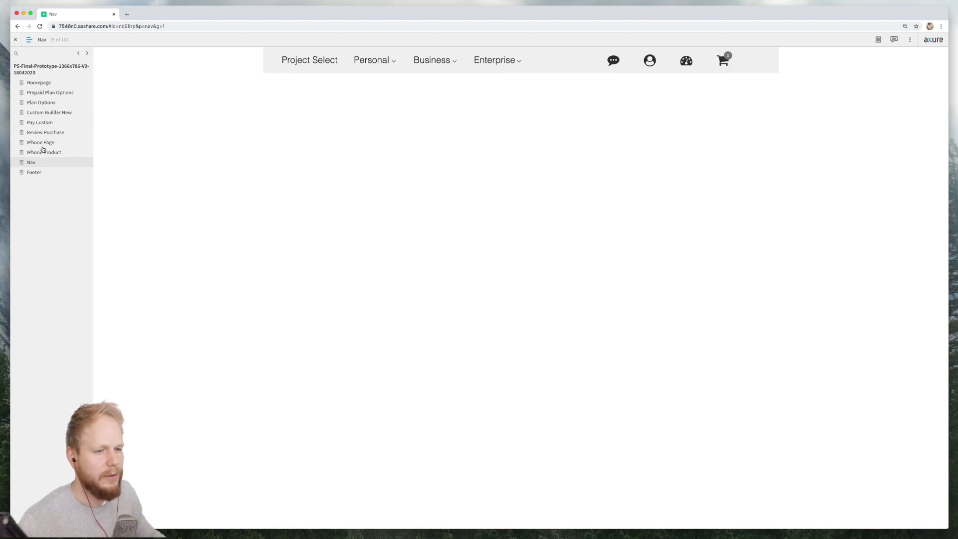
click(40, 143)
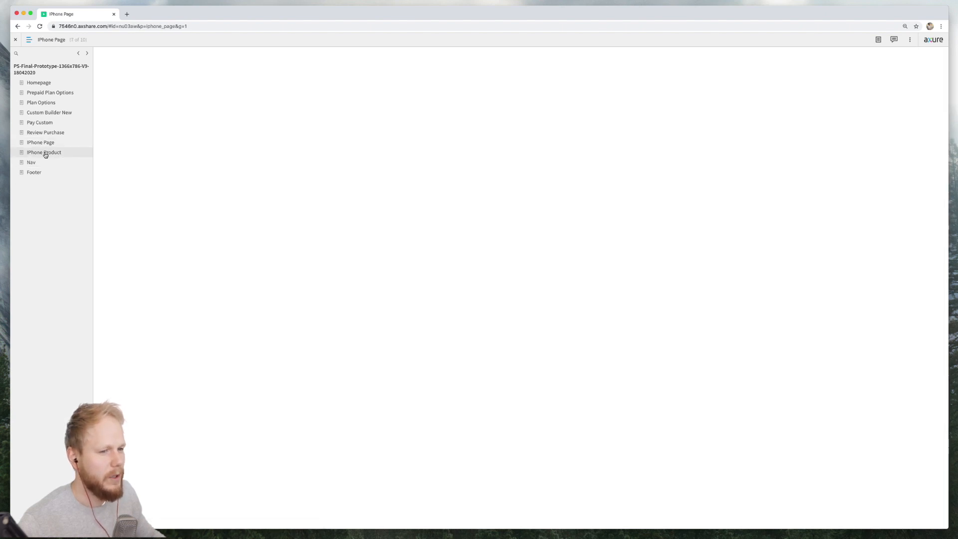
click(44, 152)
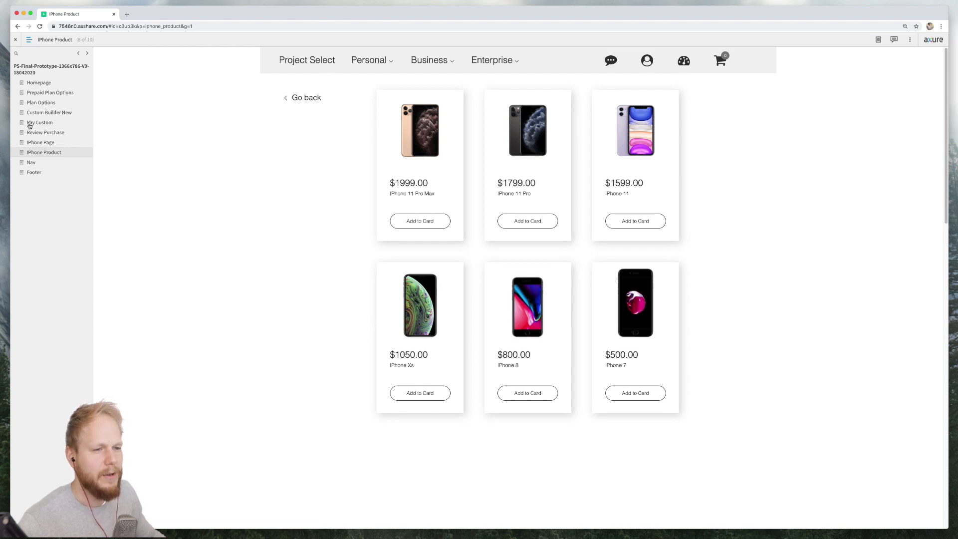
click(39, 83)
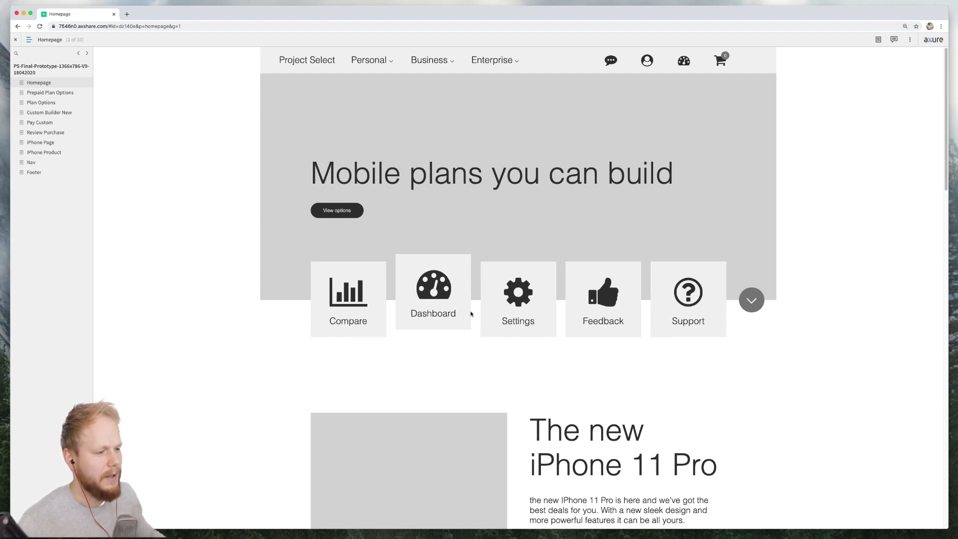
- Skim the homepage content, then choose View options to reach the Plan Options screen
scroll(down, 3)
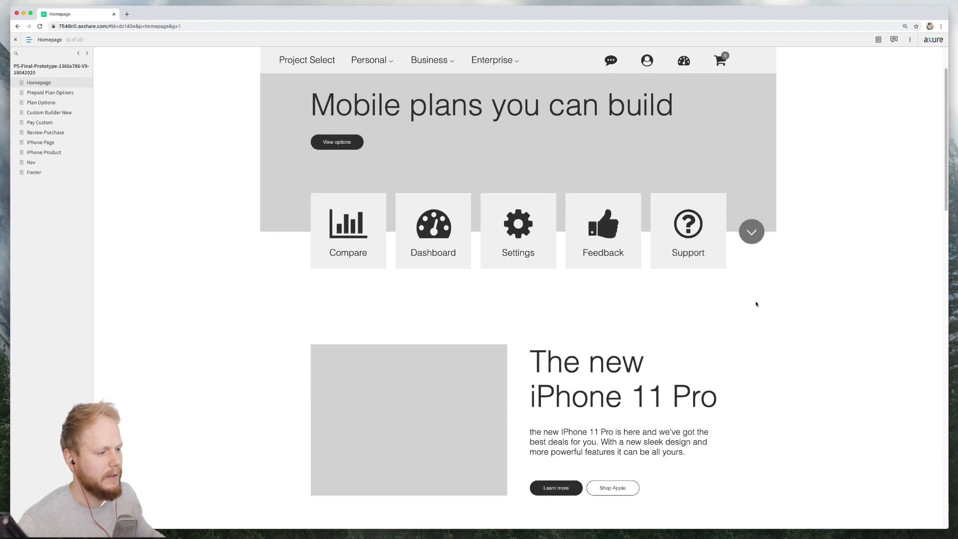
scroll(down, 3)
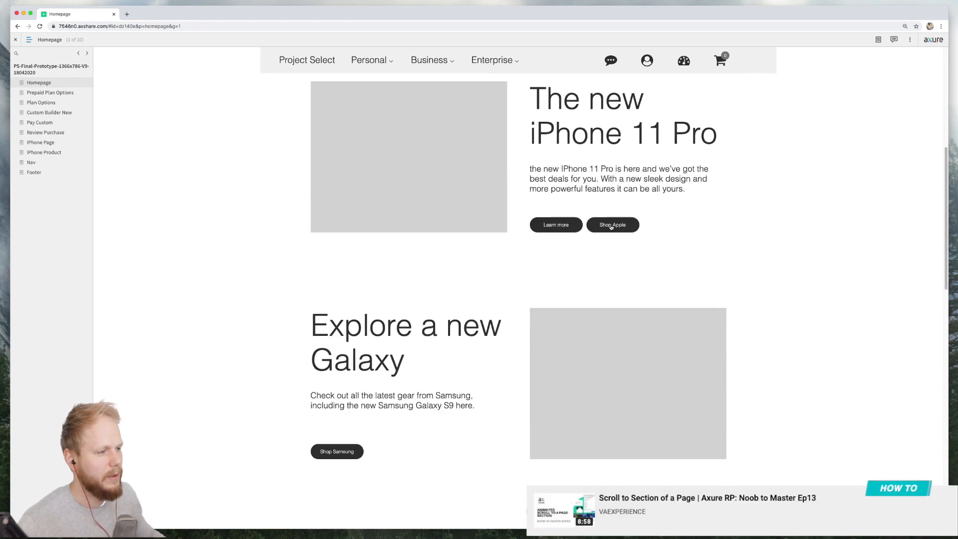
scroll(down, 3)
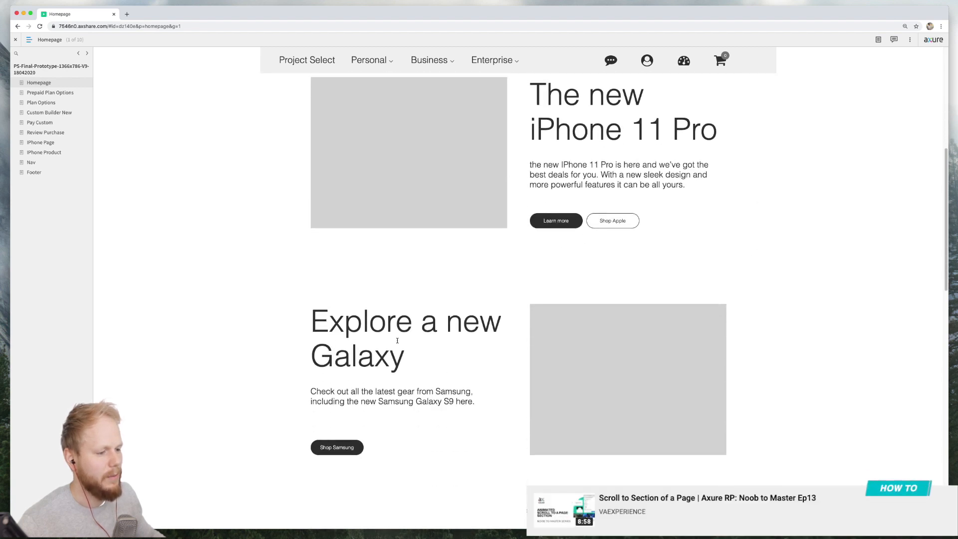
scroll(down, 3)
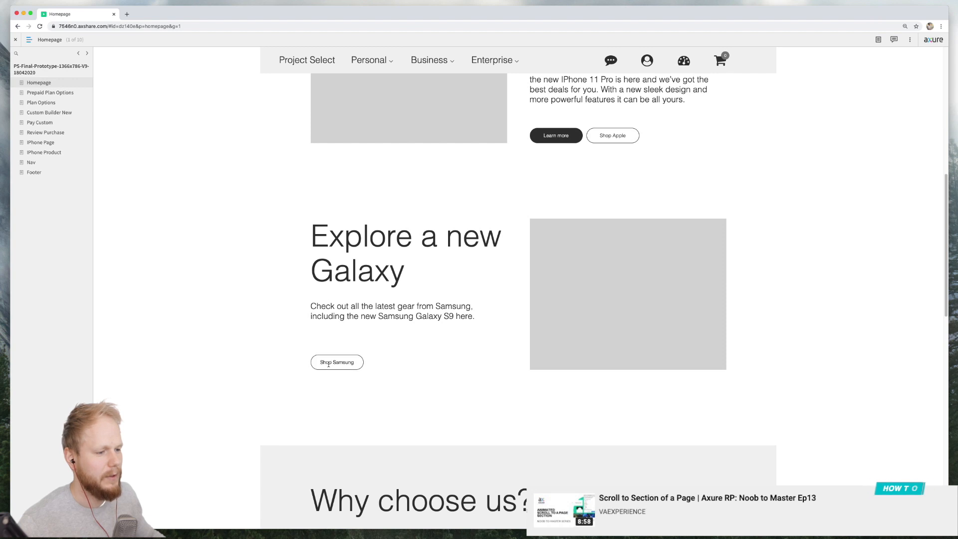
scroll(up, 3)
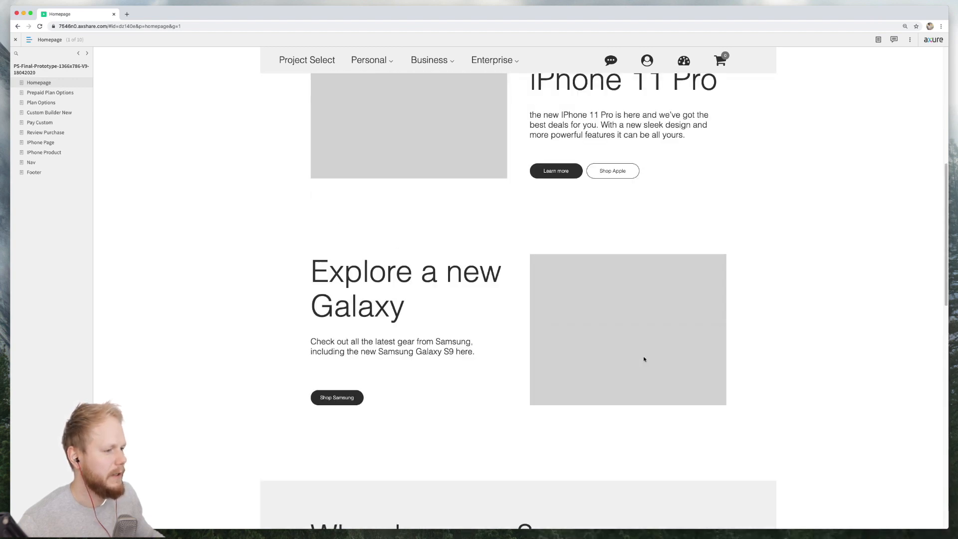
scroll(up, 3)
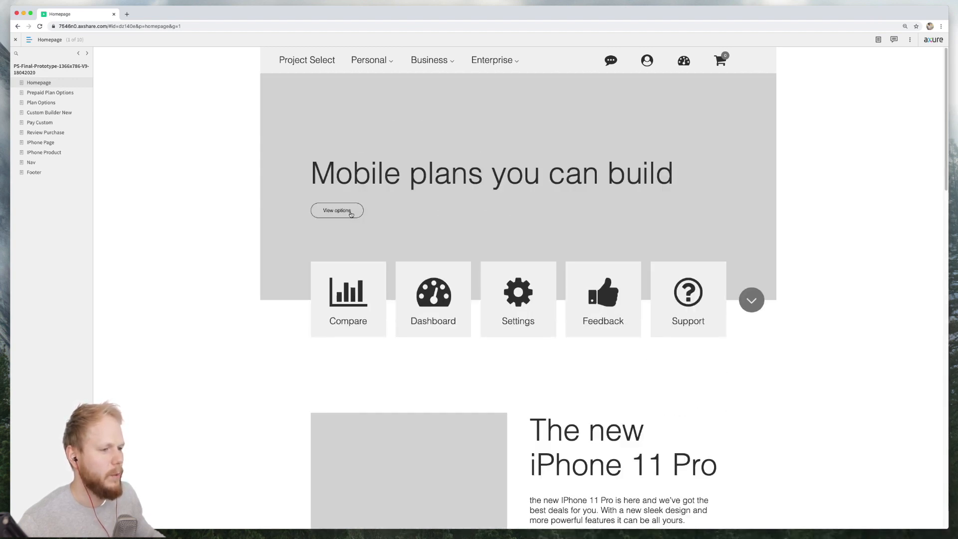
click(336, 211)
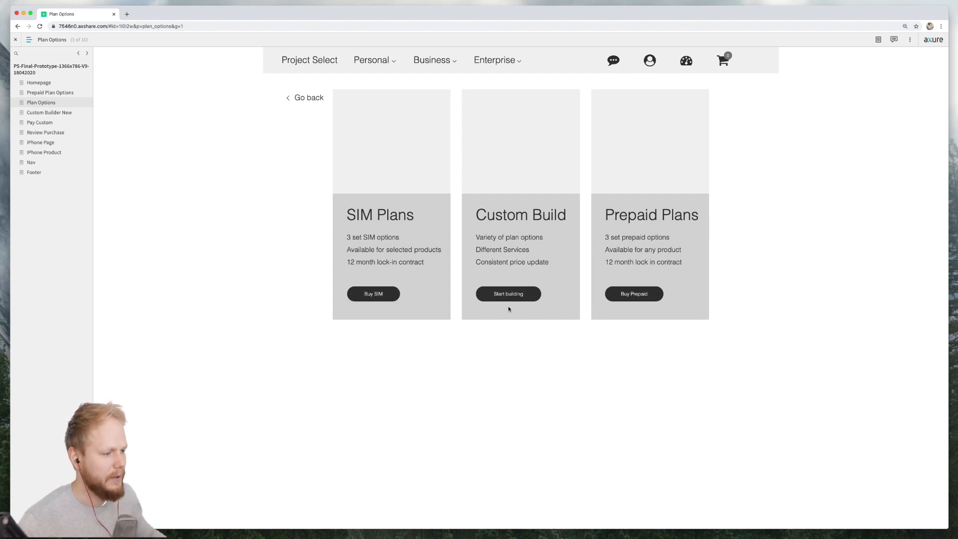
- Start building a custom plan and hide the prototype page list
click(508, 294)
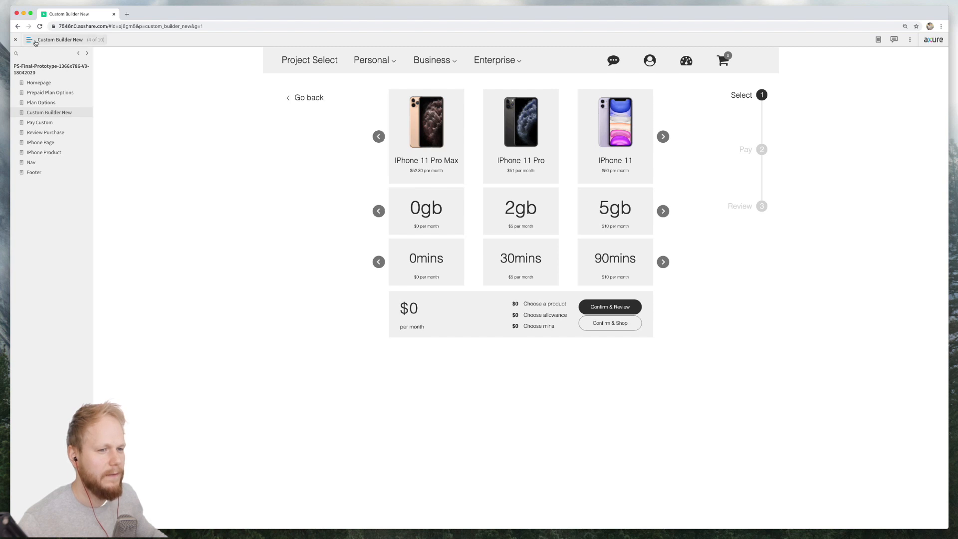
click(29, 39)
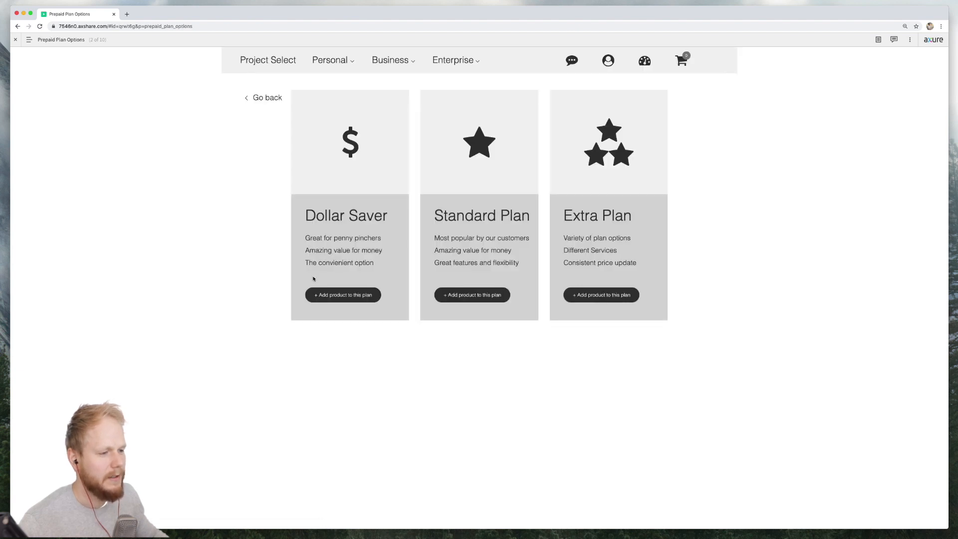
mouse_move(578, 248)
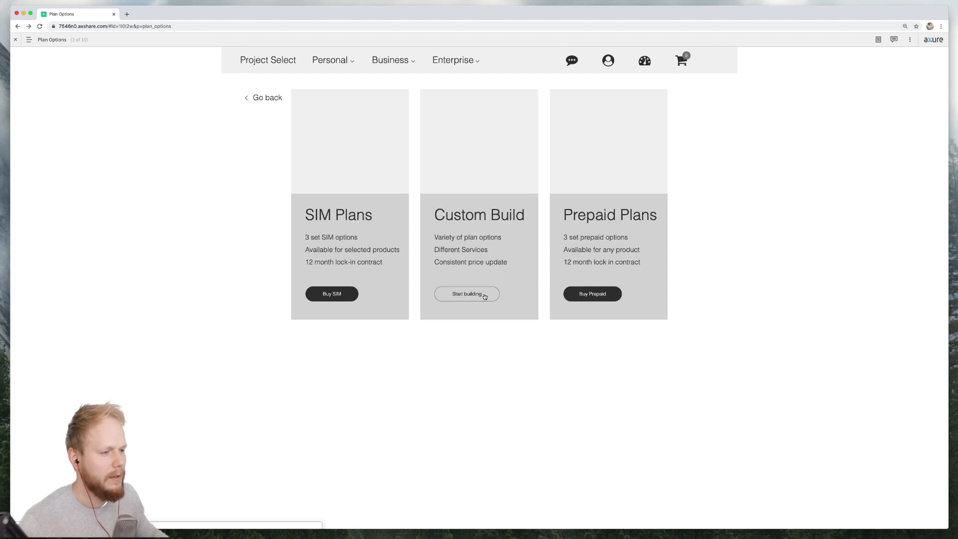
- In the custom builder, pick the Google Pixel 4 and a 5gb data allowance
click(466, 294)
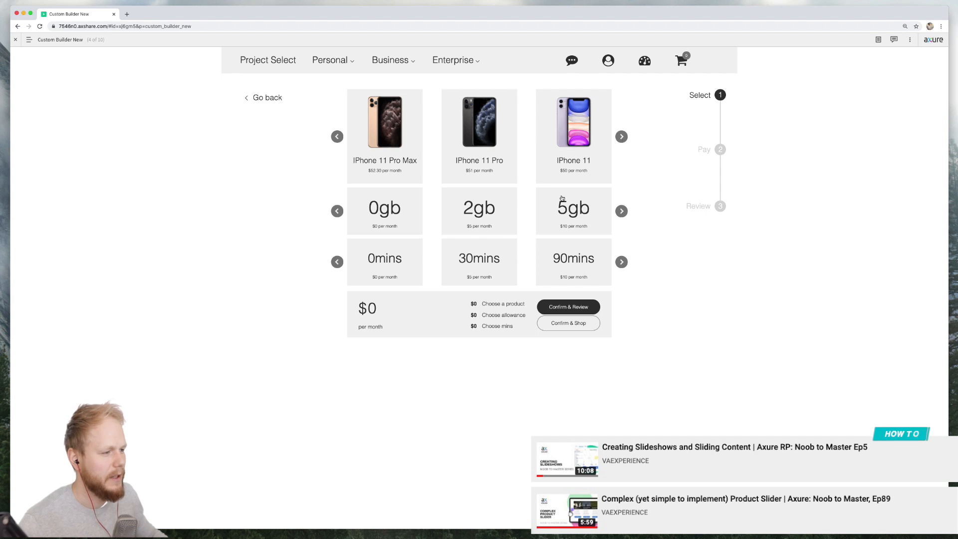
click(622, 137)
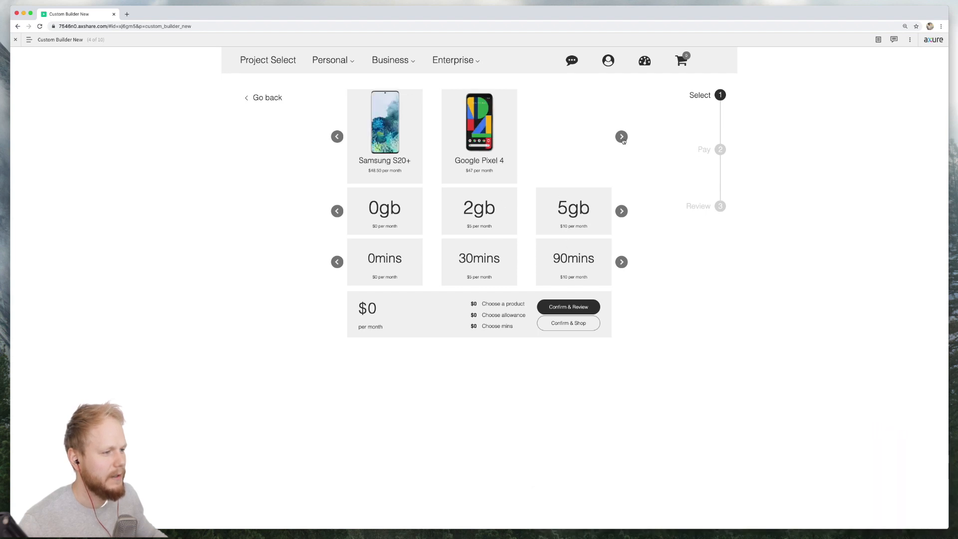
click(480, 135)
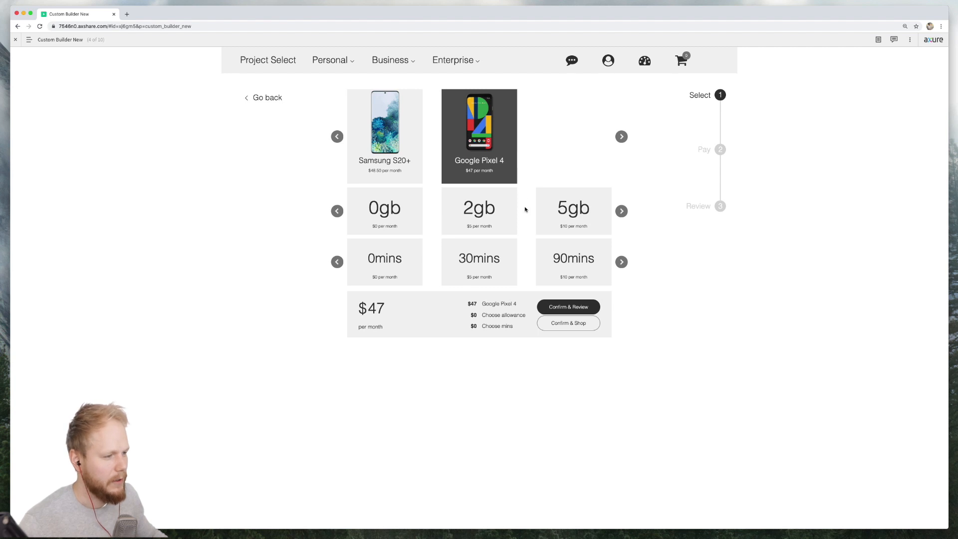
click(573, 208)
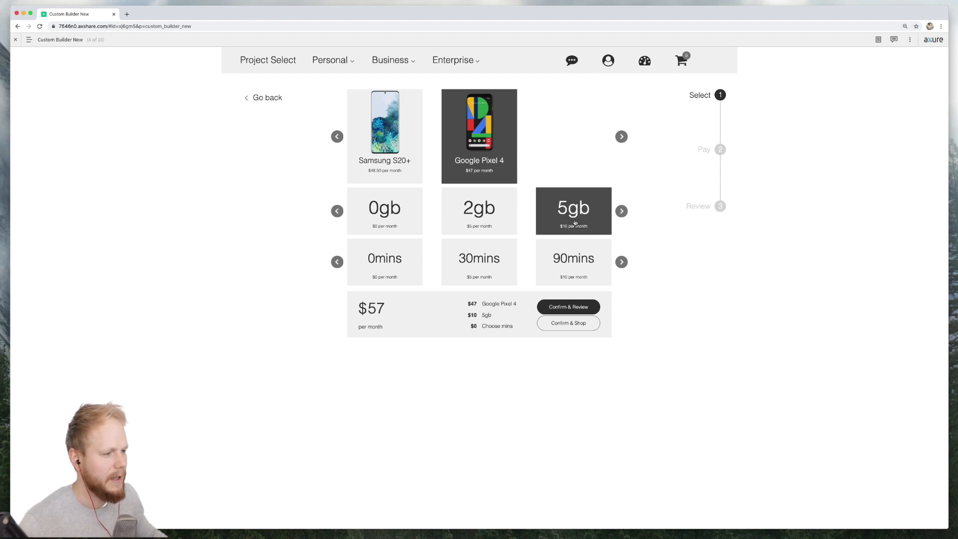
mouse_move(526, 241)
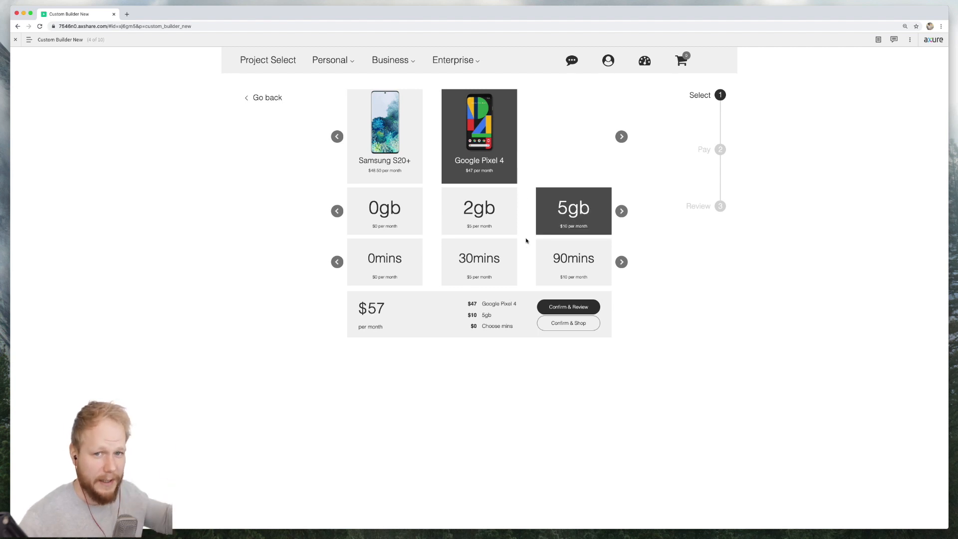
- Try the 0mins and 30mins call options, settling on 90mins for $67 per month
click(385, 262)
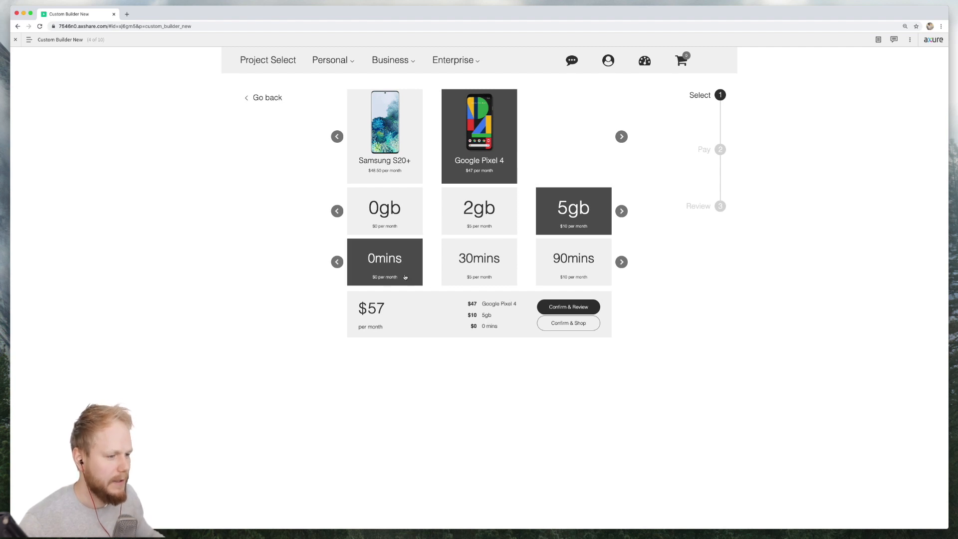
click(573, 261)
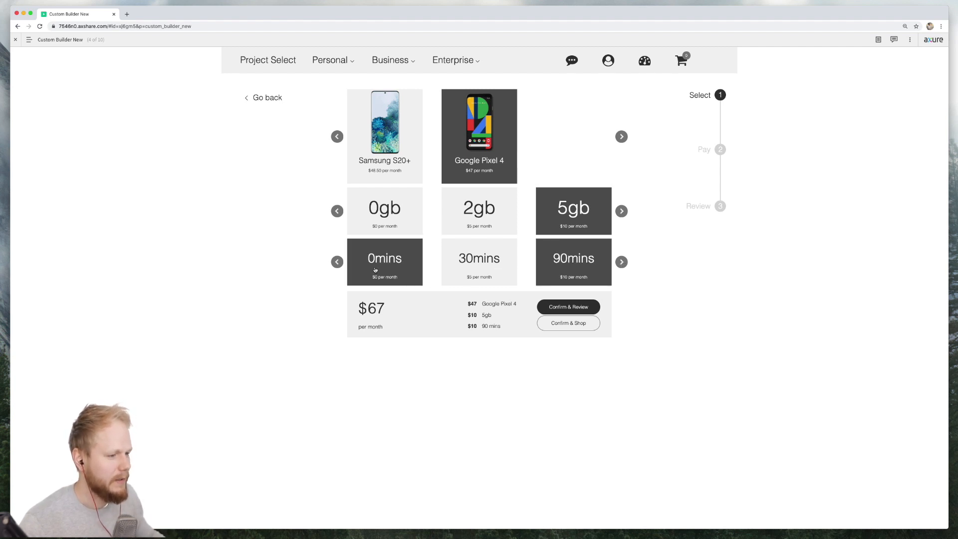
click(384, 261)
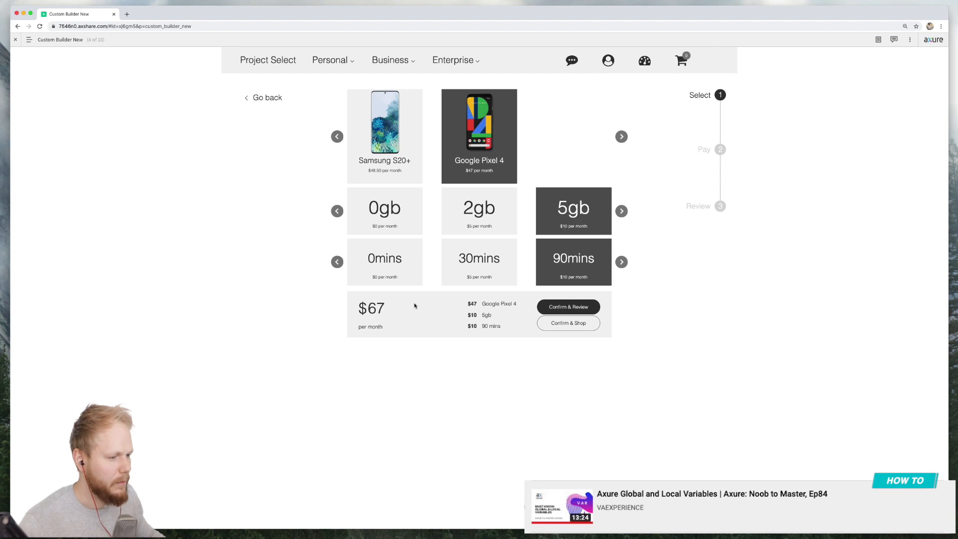
click(479, 262)
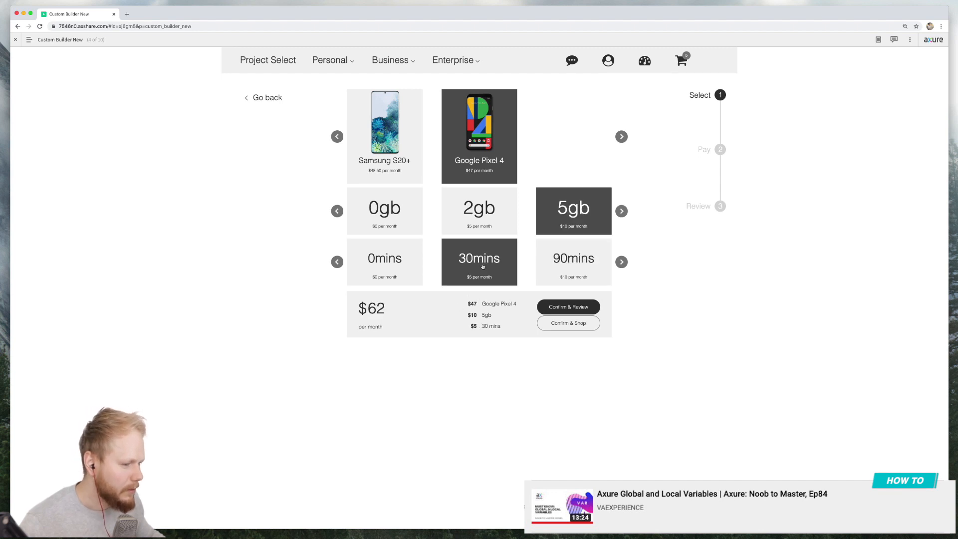
click(573, 261)
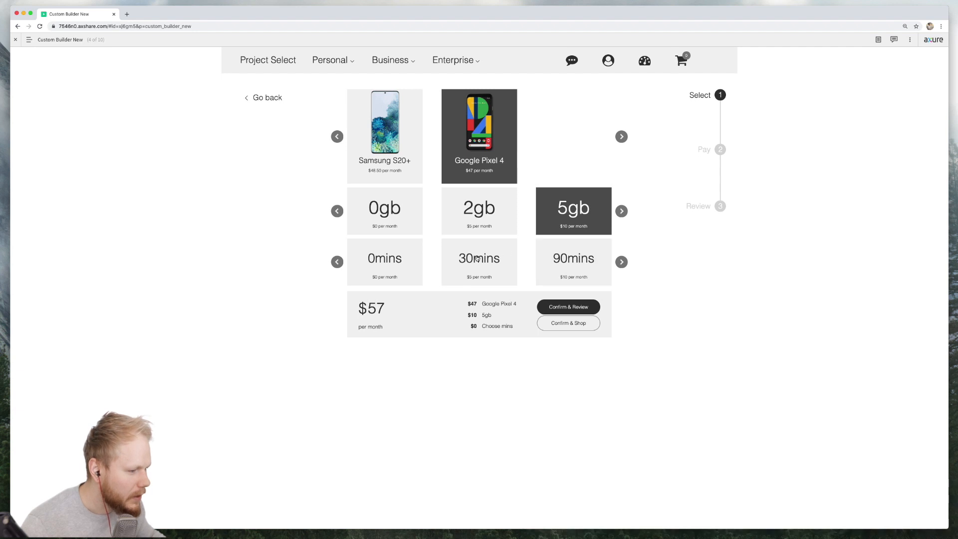
click(479, 257)
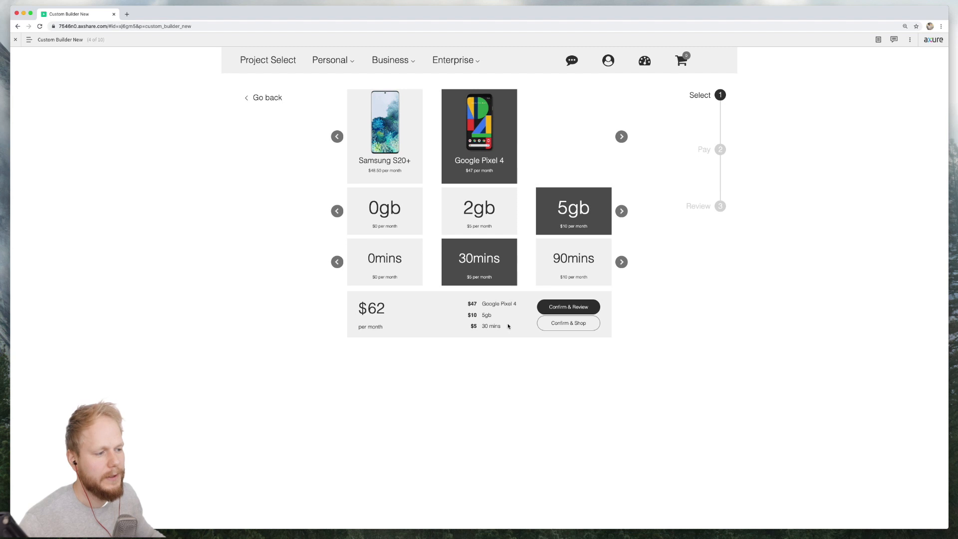
click(573, 261)
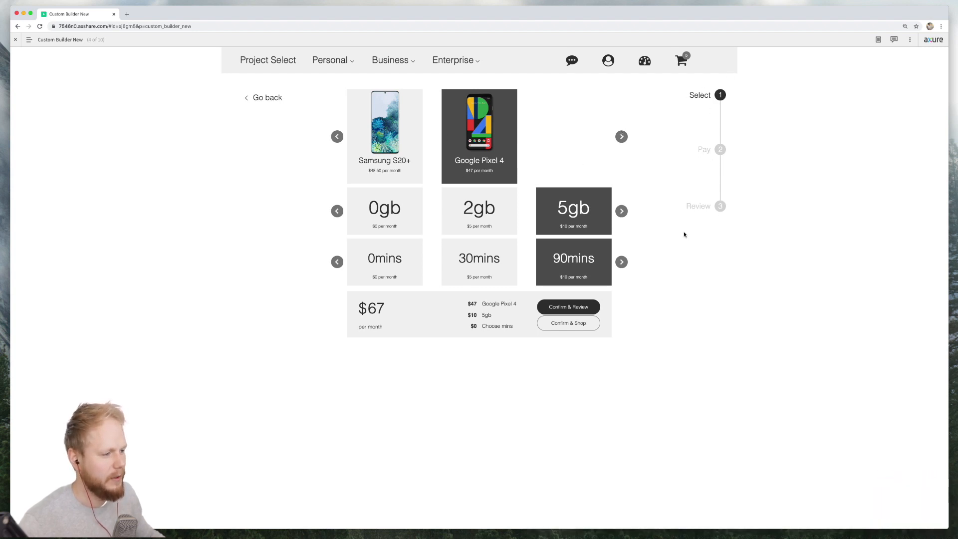
click(567, 306)
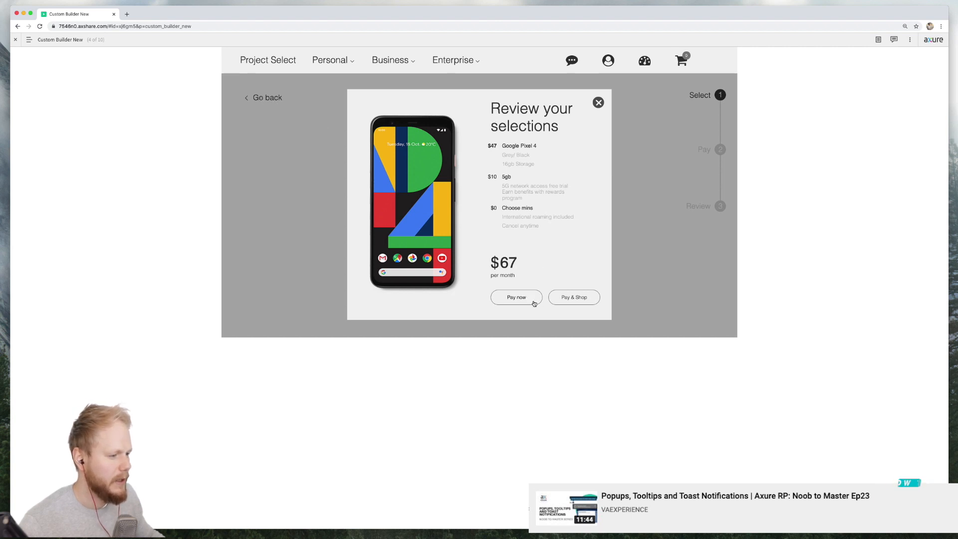
click(516, 298)
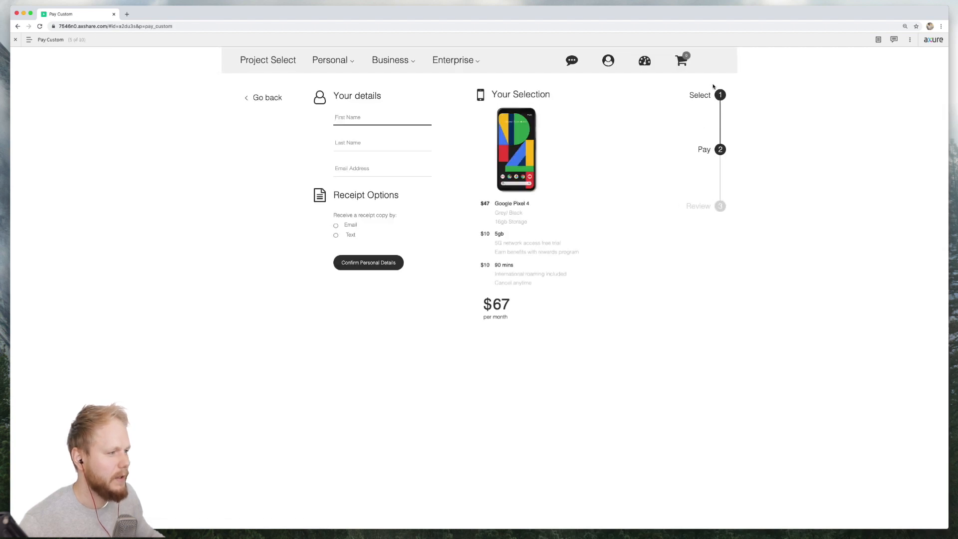
mouse_move(723, 145)
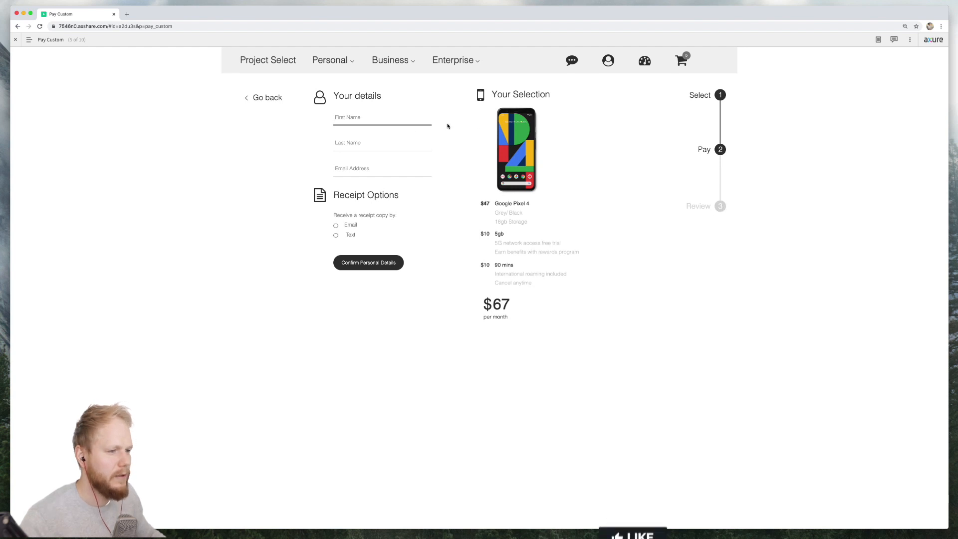
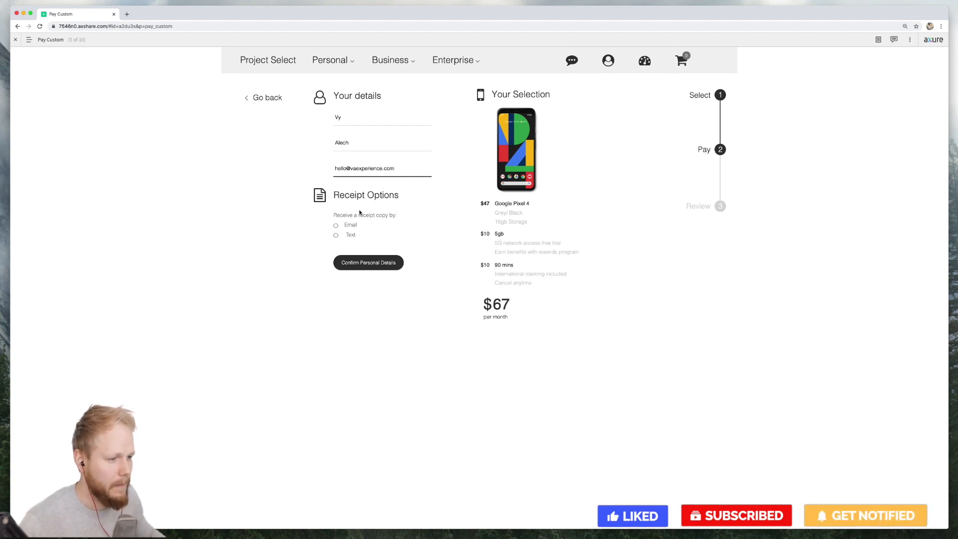
- Choose both Email and Text as receipt options
click(335, 225)
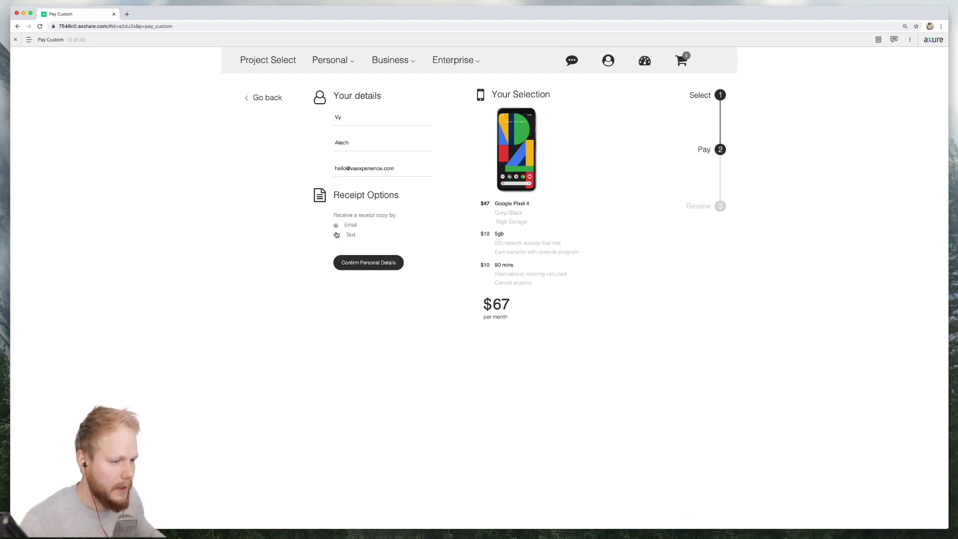
click(335, 235)
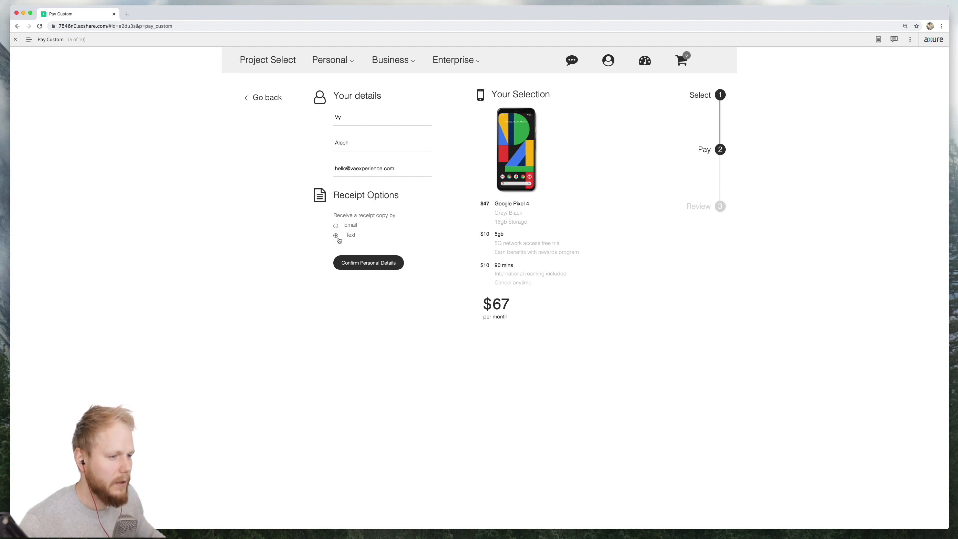
click(335, 225)
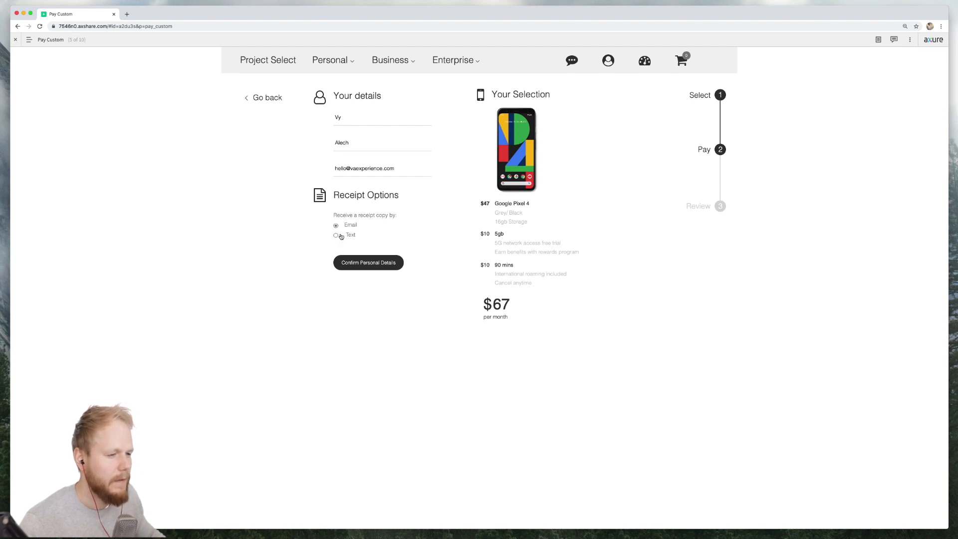
click(335, 235)
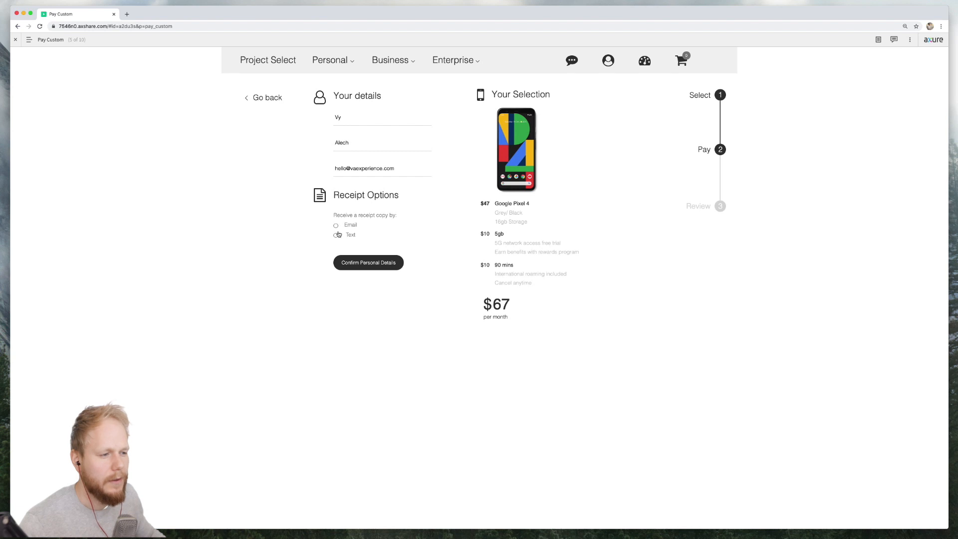
click(336, 224)
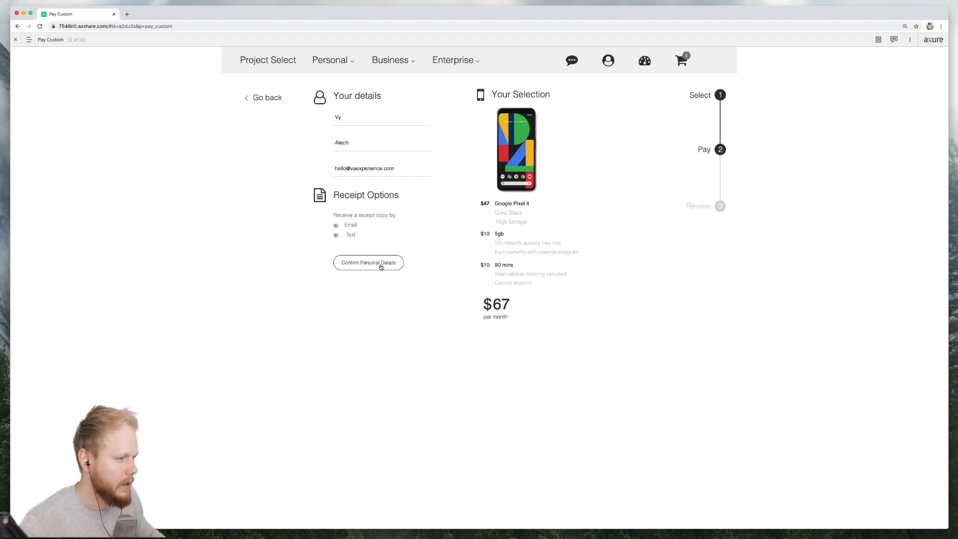
click(368, 263)
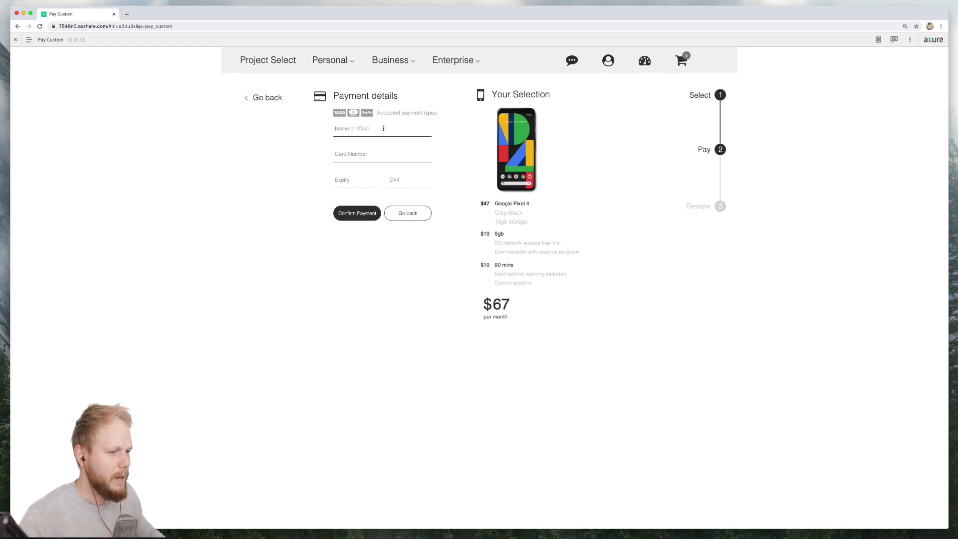
text(a)
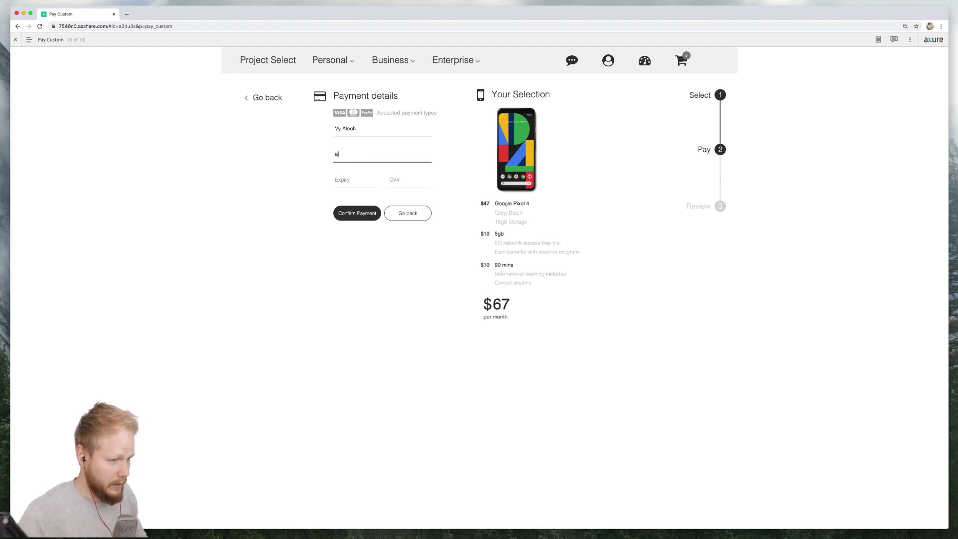
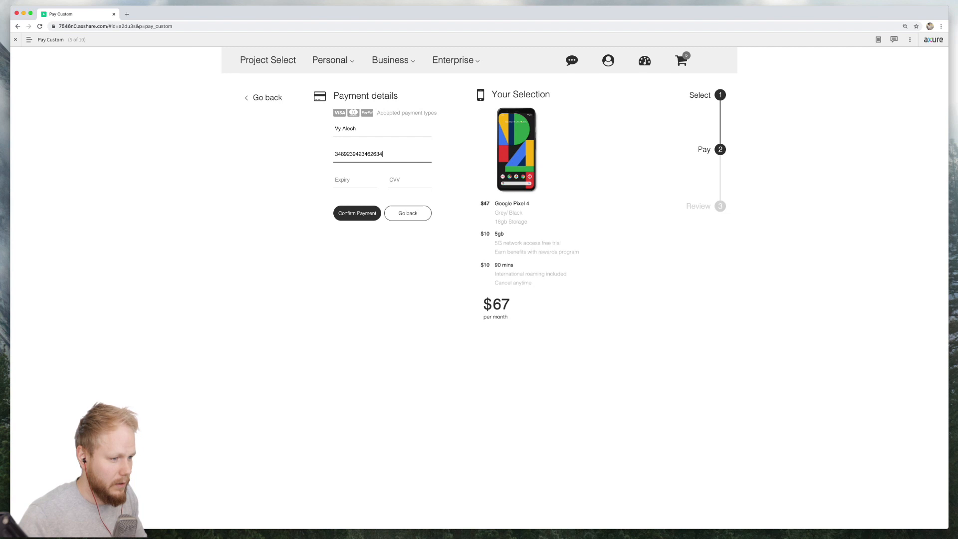
text(6364)
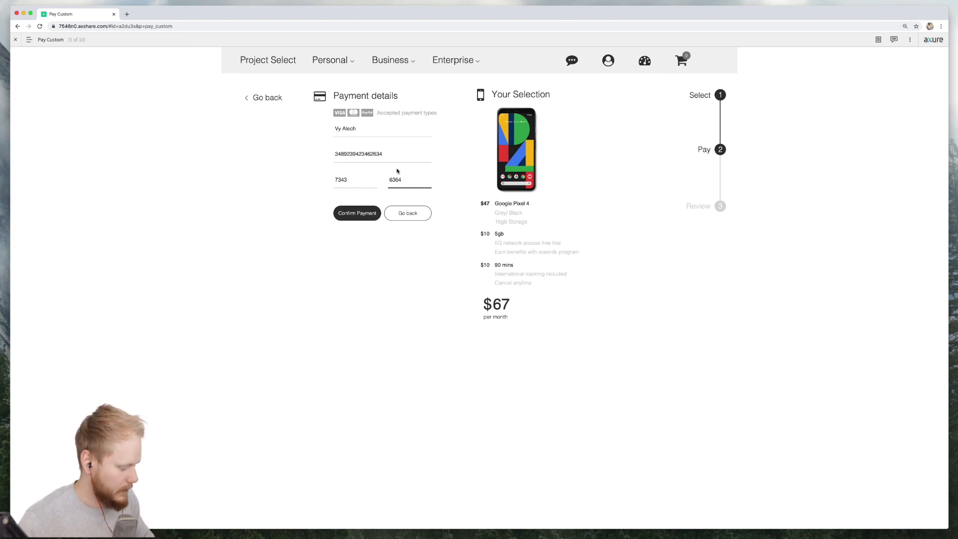
click(357, 213)
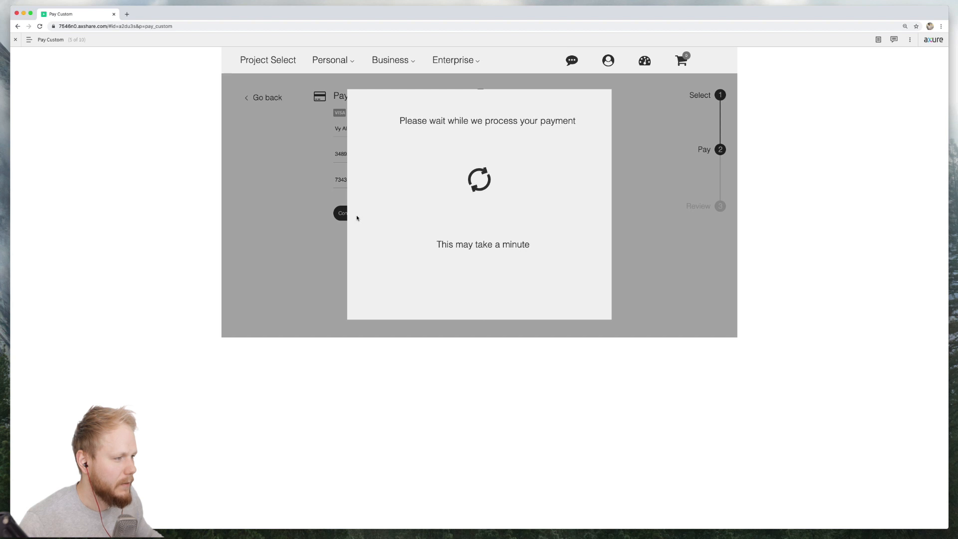
mouse_move(468, 165)
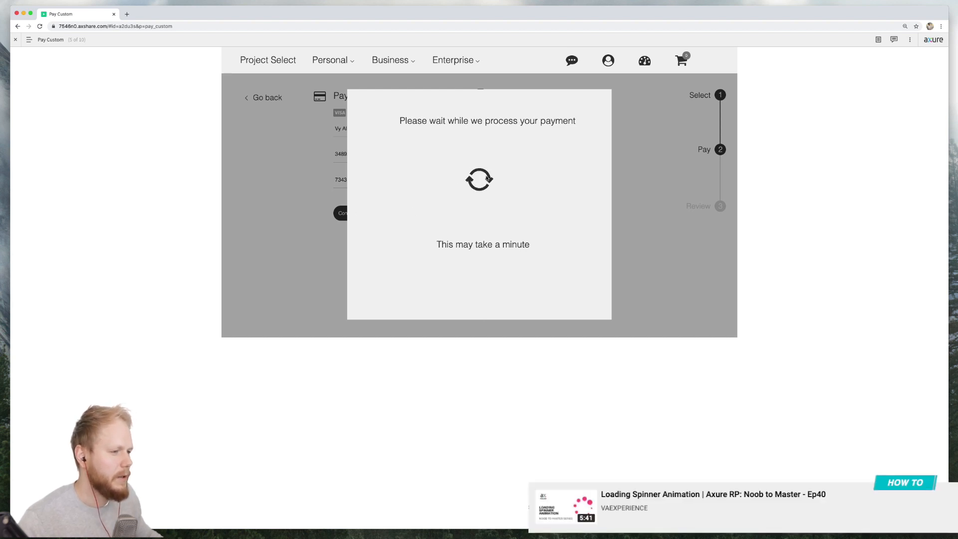
mouse_move(508, 220)
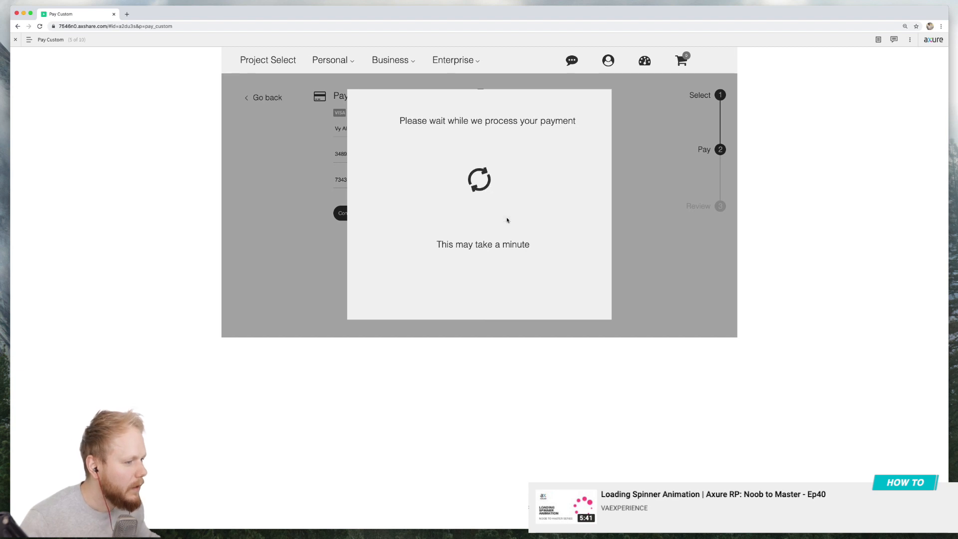
key(F12)
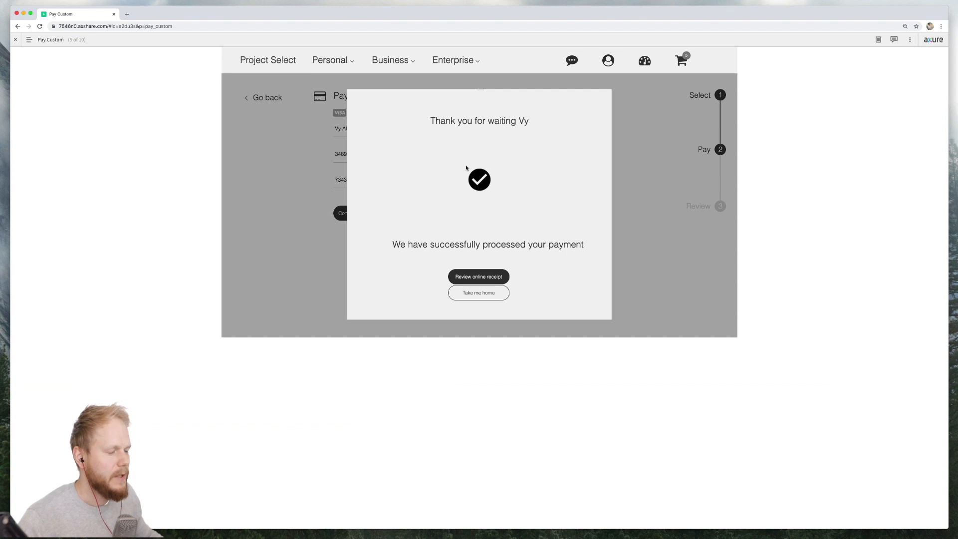
mouse_move(485, 181)
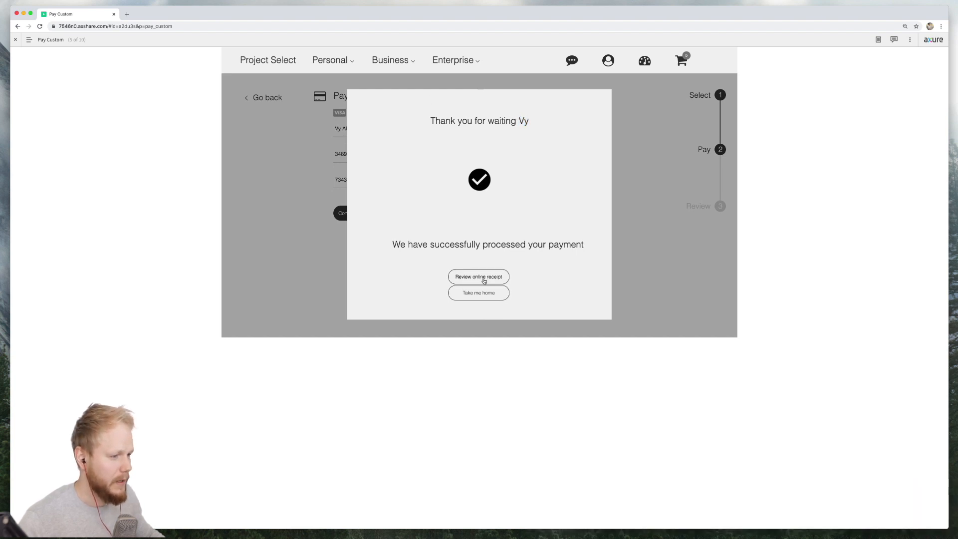
- View the online receipt with its $67 breakdown, then go back twice to the Homepage
click(478, 277)
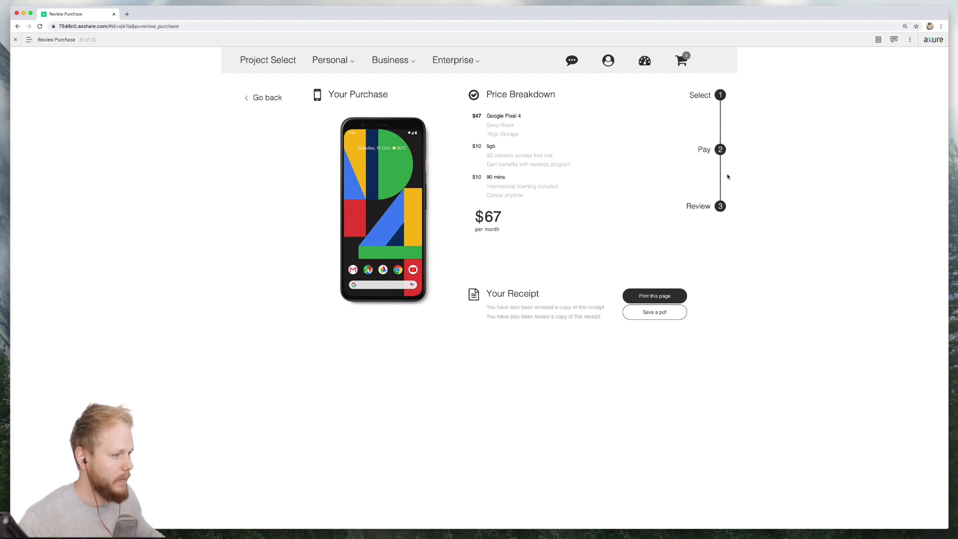
mouse_move(619, 283)
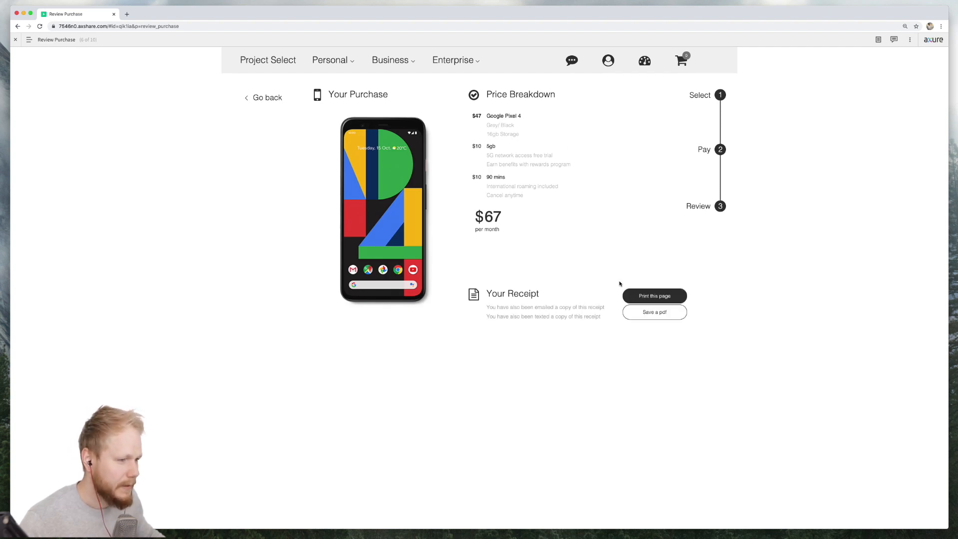
click(267, 98)
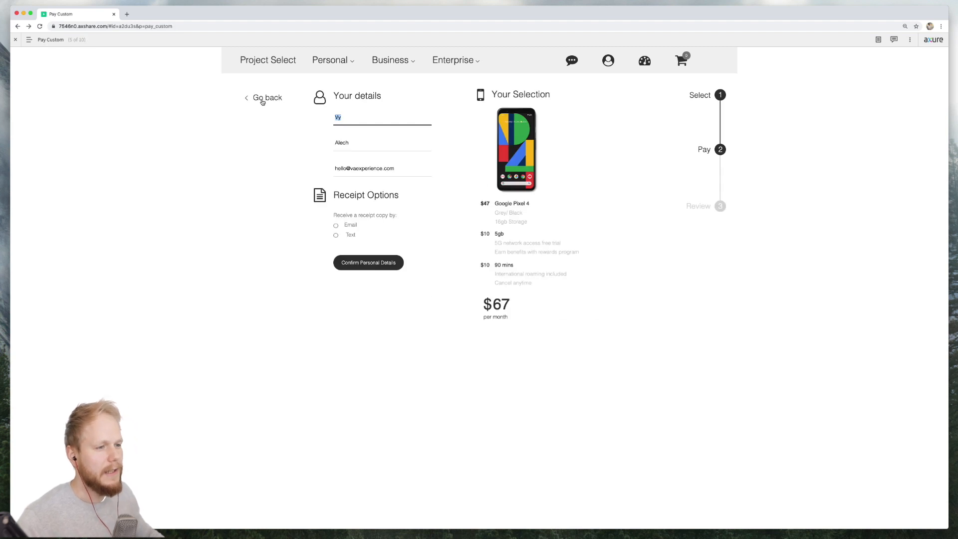
click(263, 97)
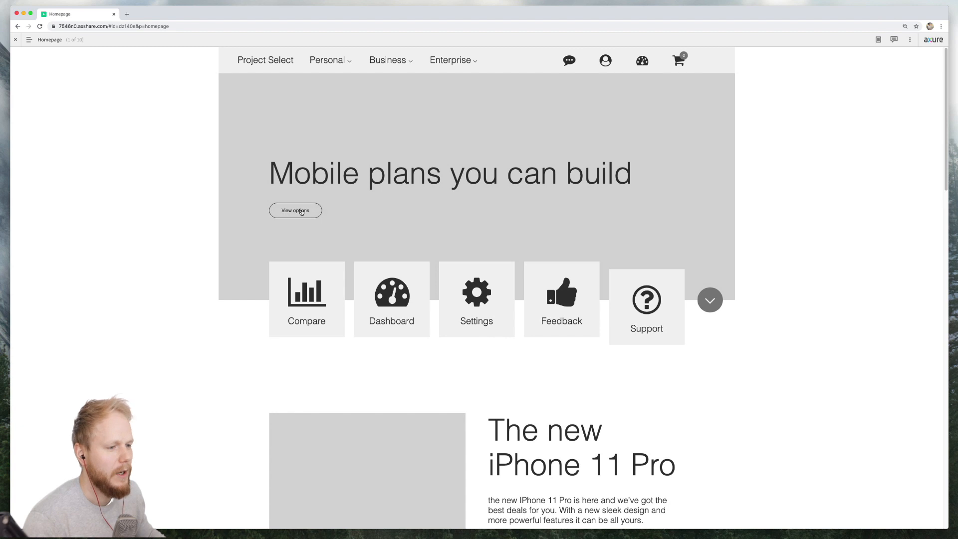
- Check the plan options and Personal menu, return home, and open the iPhone 11 Pro page
click(296, 211)
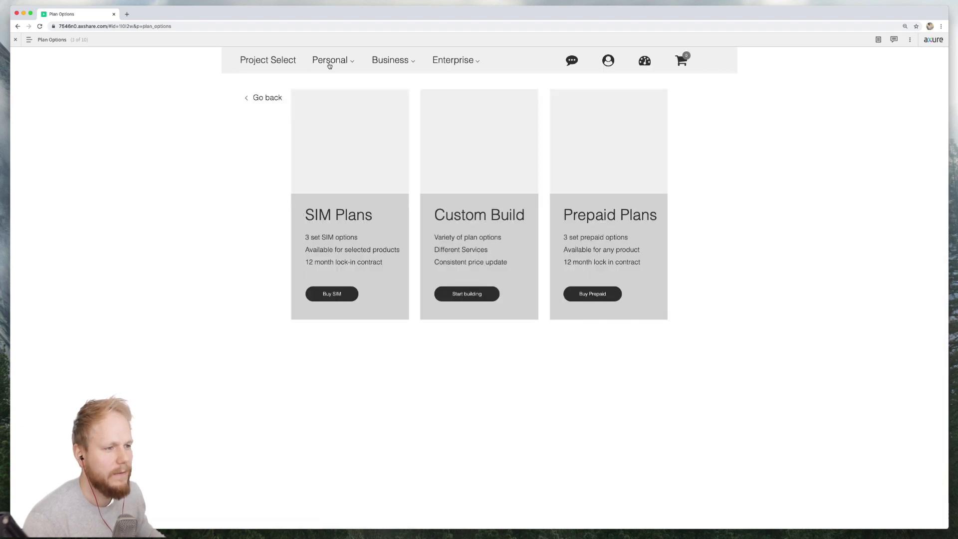
click(330, 60)
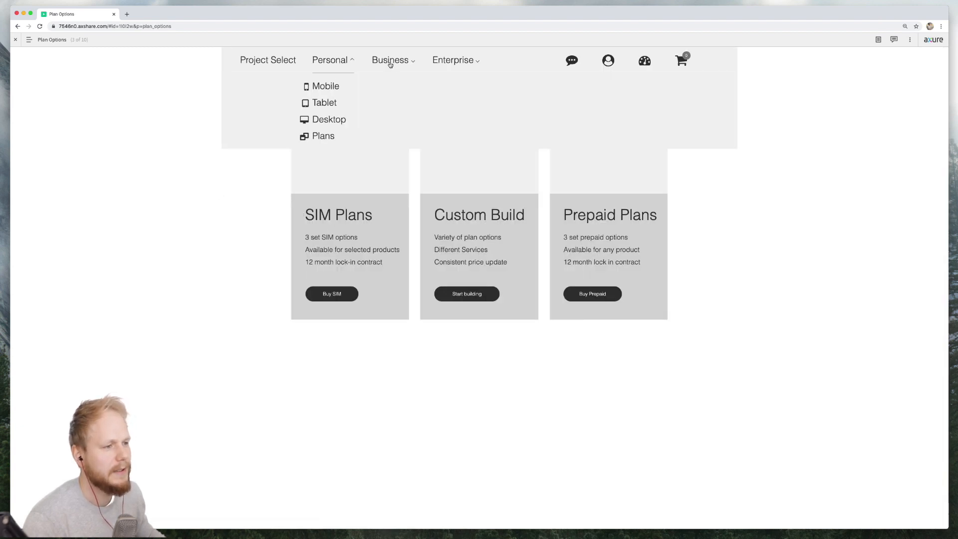
click(390, 60)
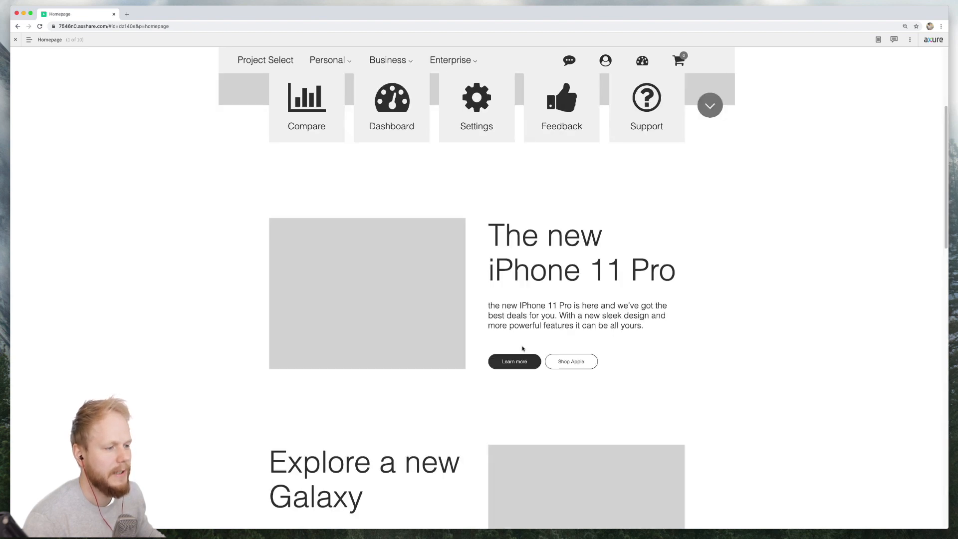
click(514, 361)
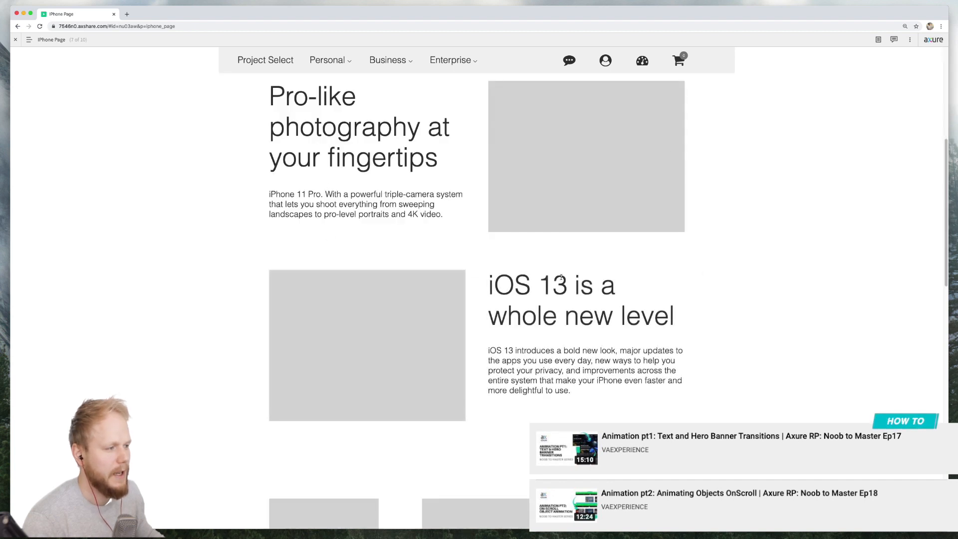
- Read through the iPhone 11 Pro photography and iOS 13 sections
scroll(up, 3)
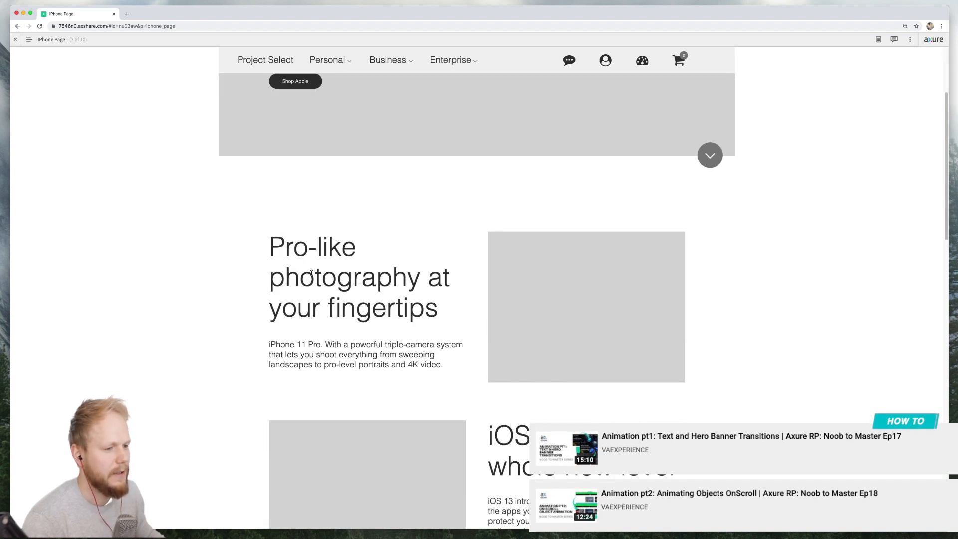
scroll(down, 3)
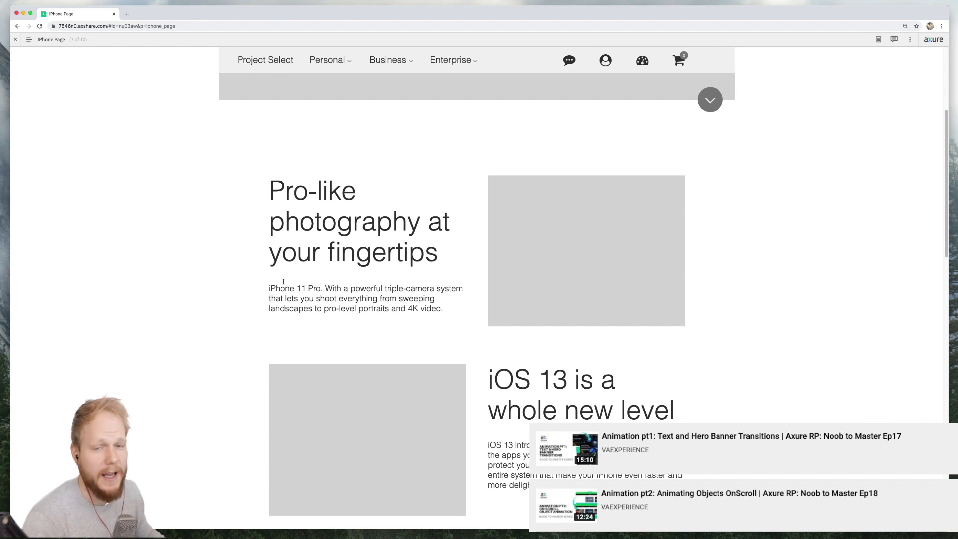
scroll(down, 3)
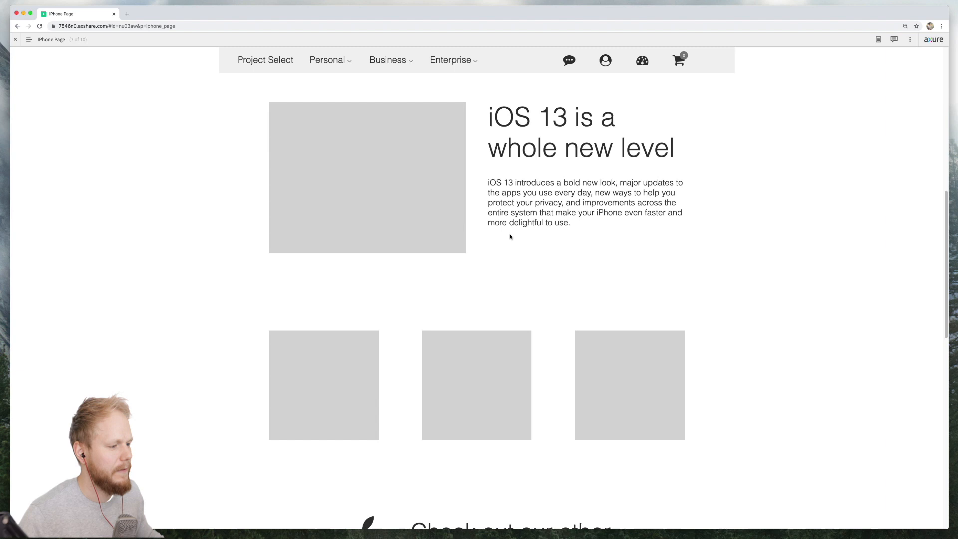
scroll(down, 3)
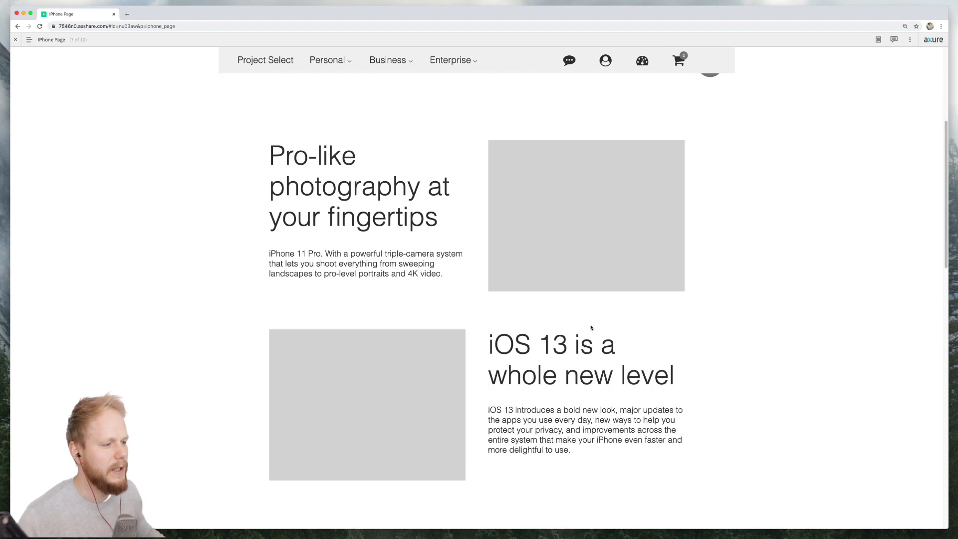
mouse_move(387, 382)
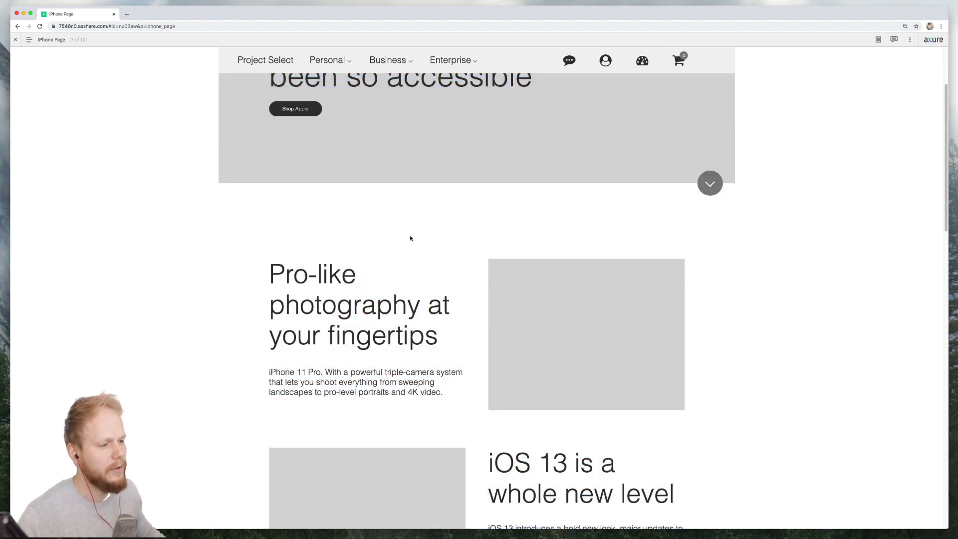
scroll(up, 3)
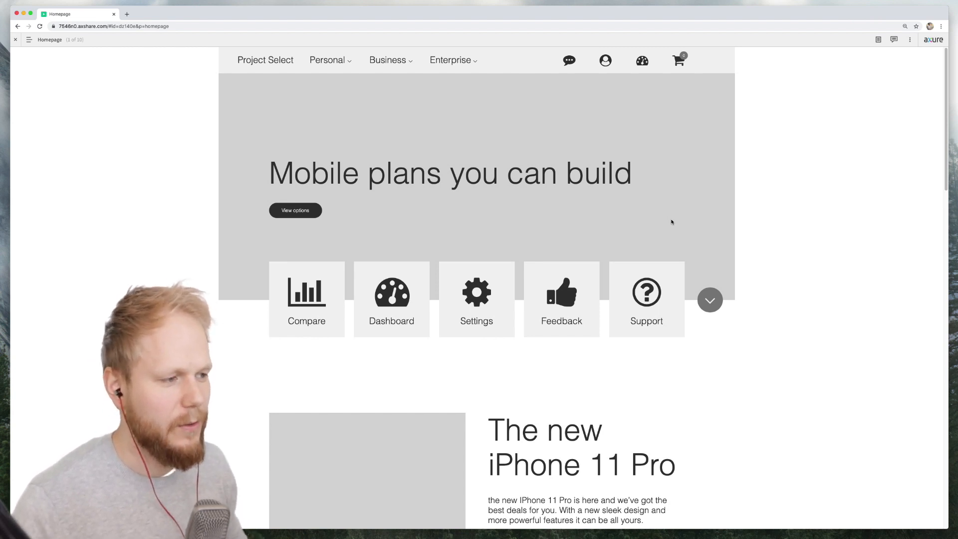
scroll(down, 3)
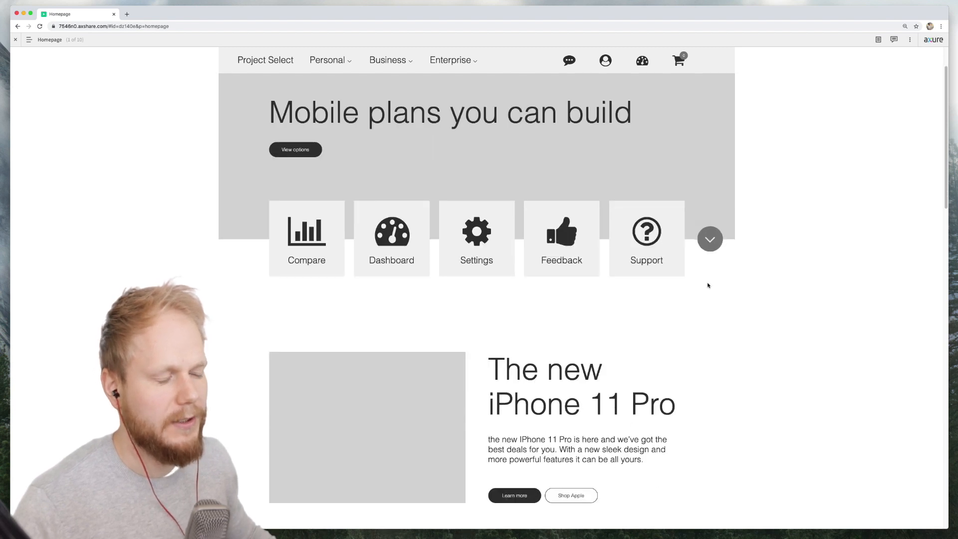
scroll(down, 3)
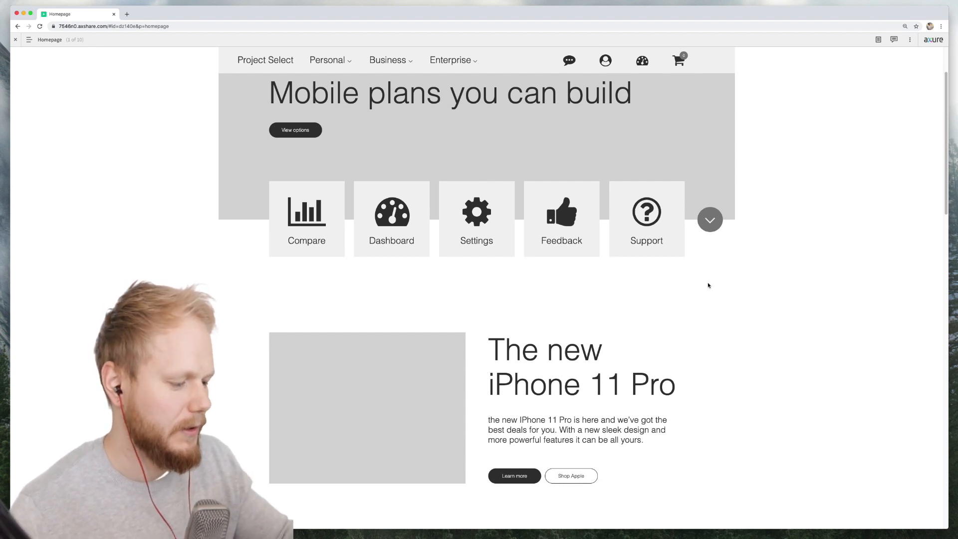
scroll(down, 3)
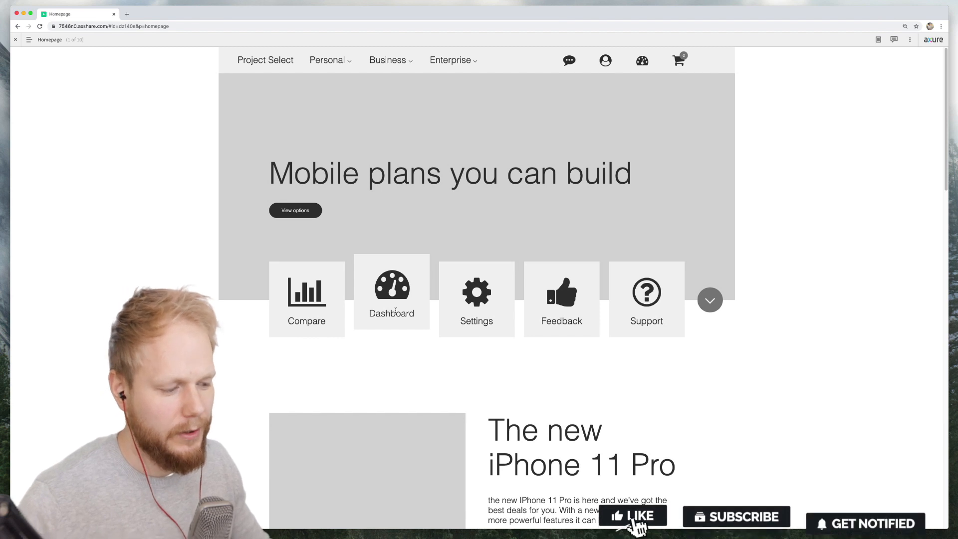
click(632, 516)
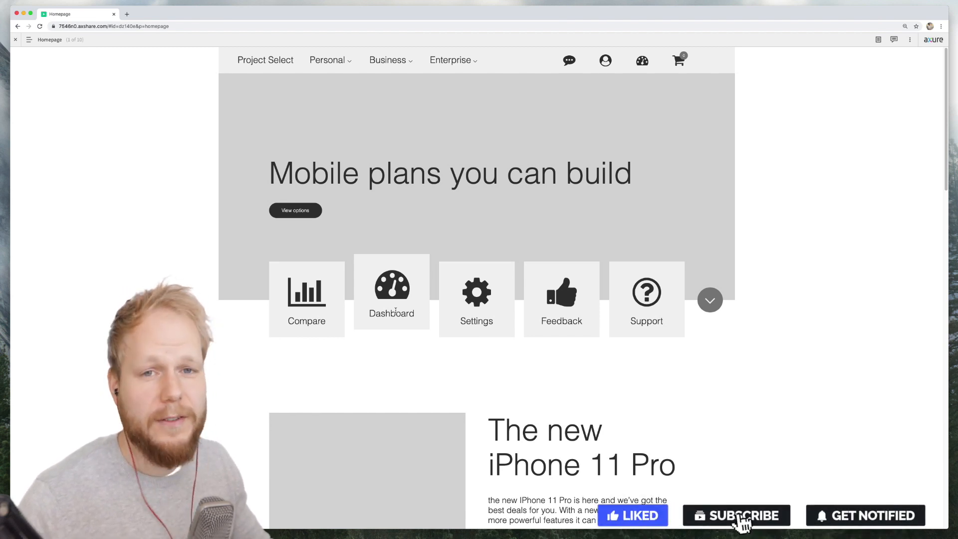
click(736, 515)
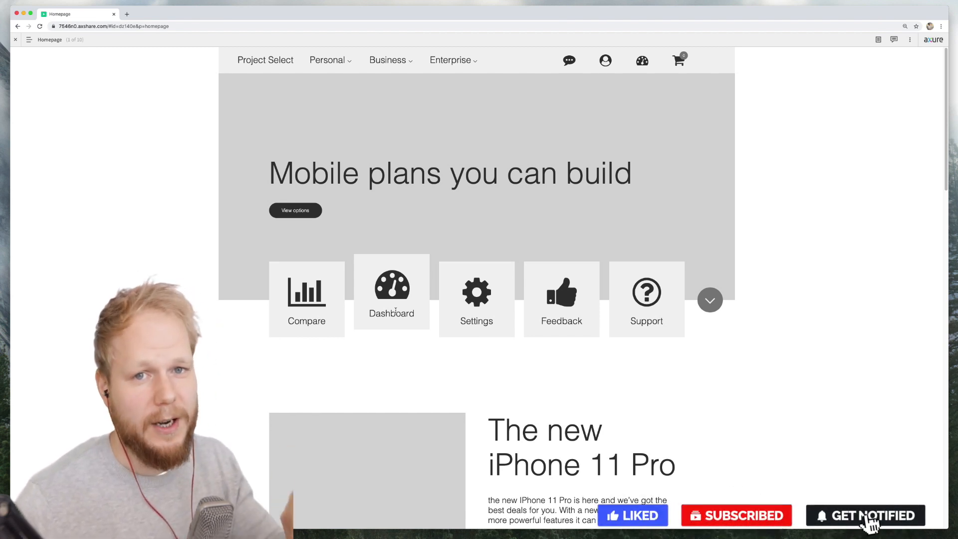